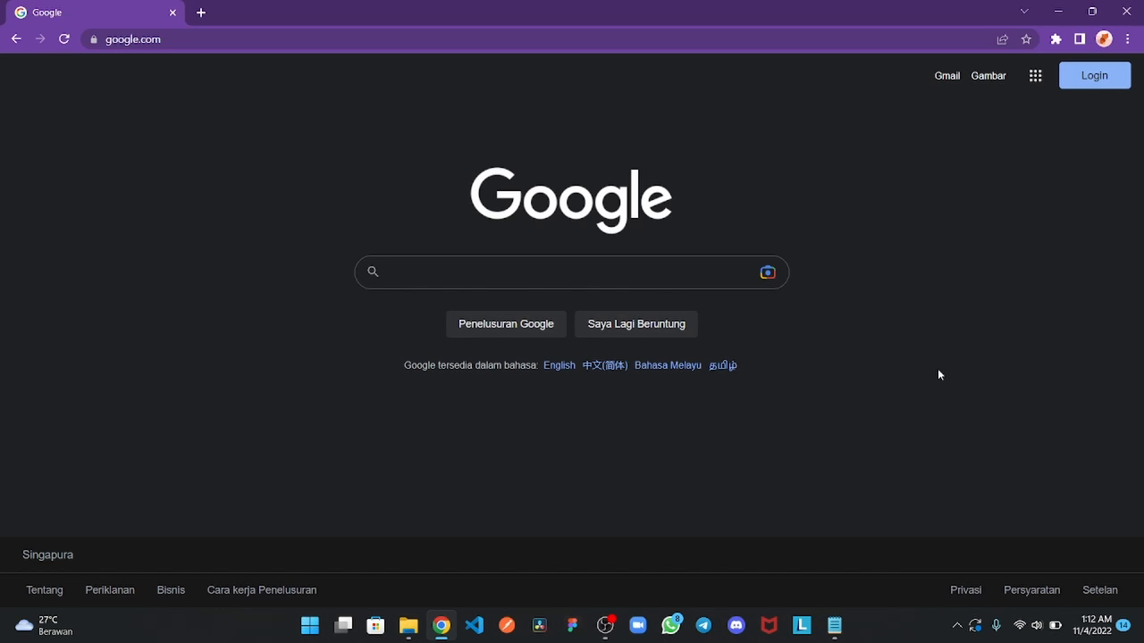
pyautogui.moveTo(1070, 184)
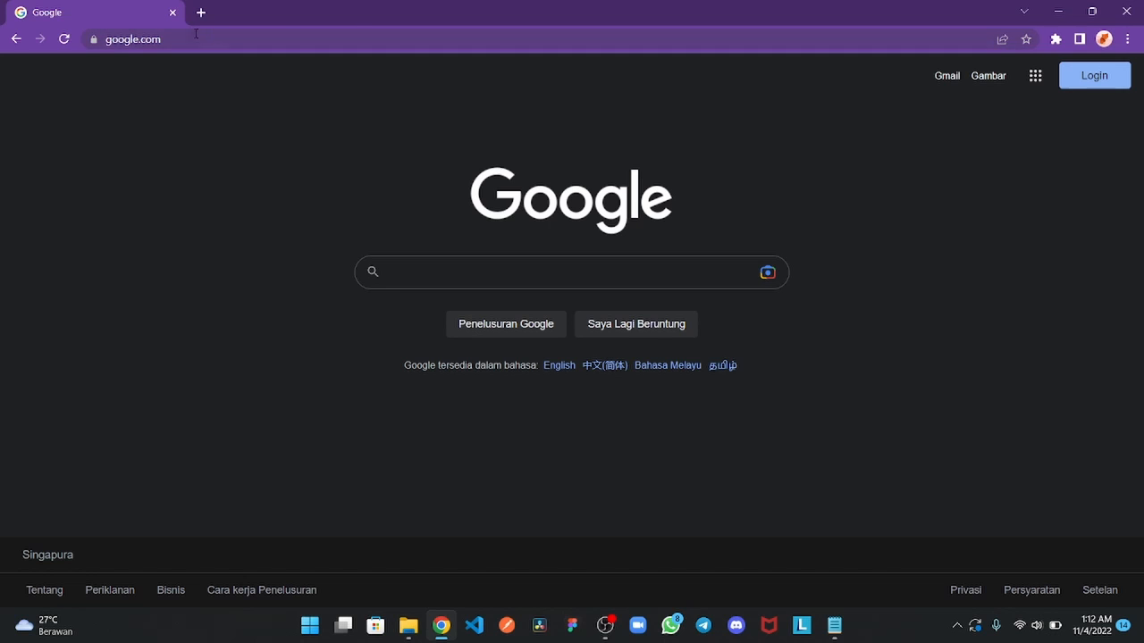
# Open the saved-accounts chooser from the Login button on google.com
pyautogui.click(1094, 75)
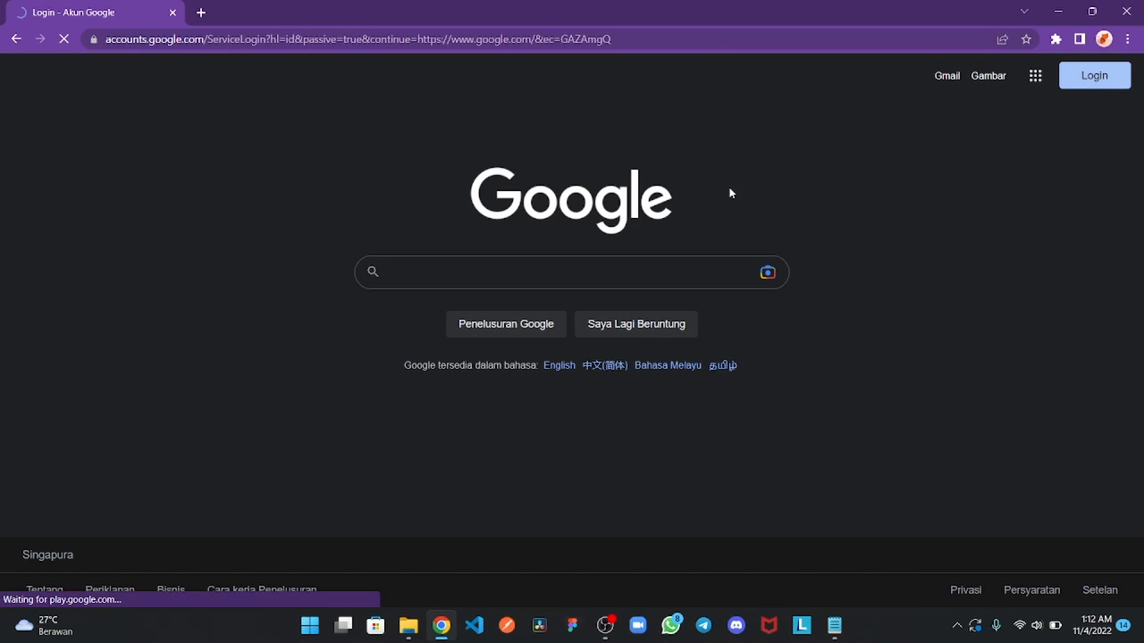
pyautogui.click(1094, 75)
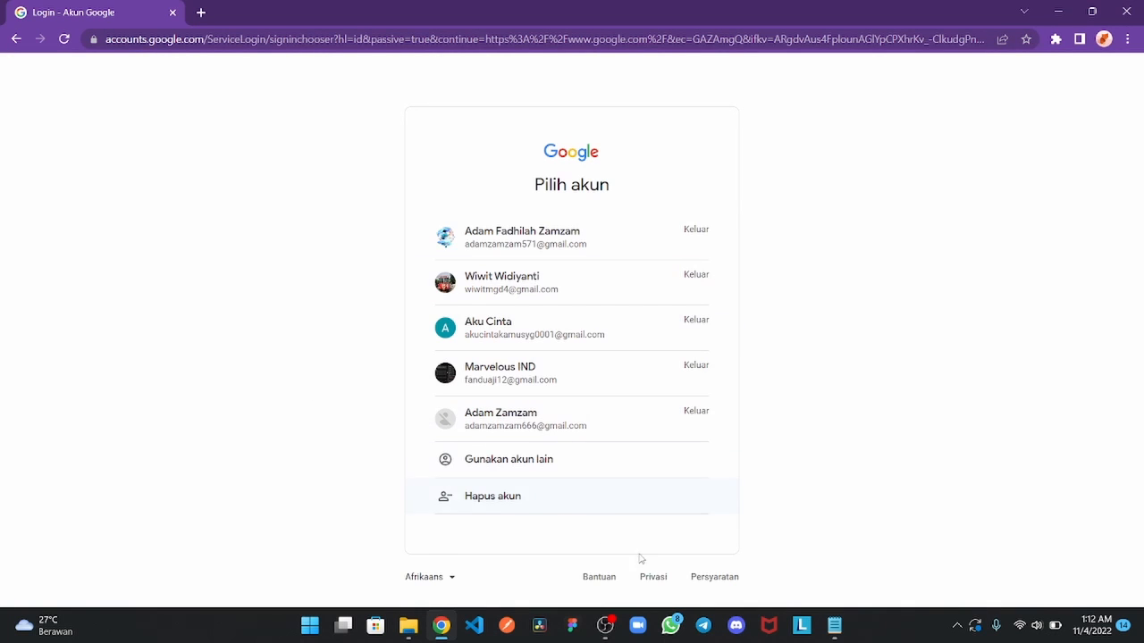
pyautogui.moveTo(521, 465)
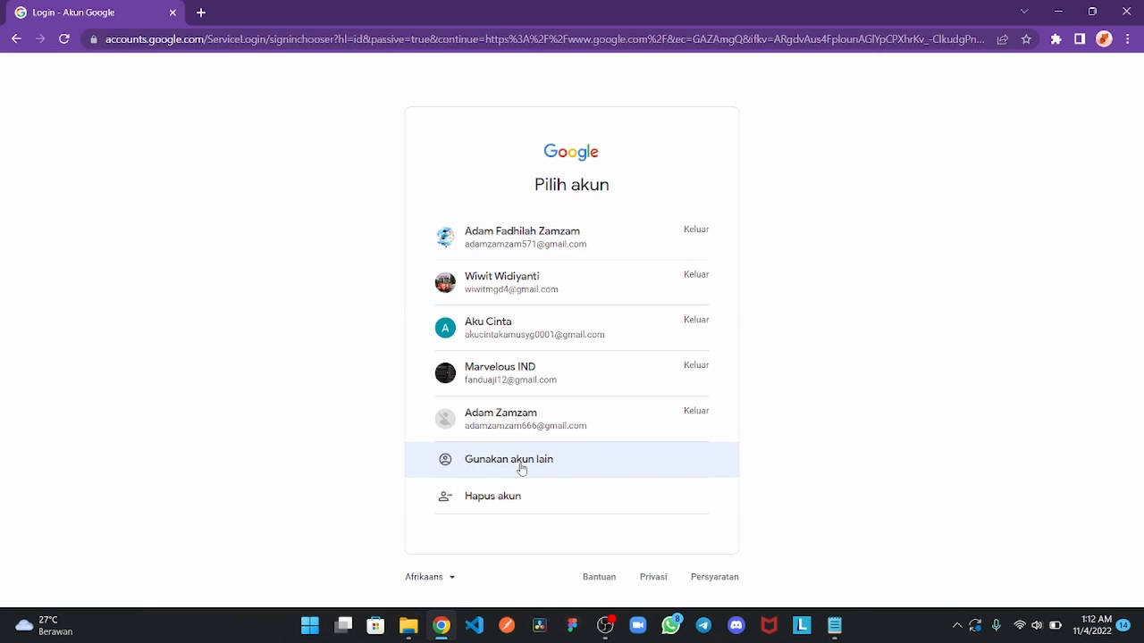
pyautogui.moveTo(482, 469)
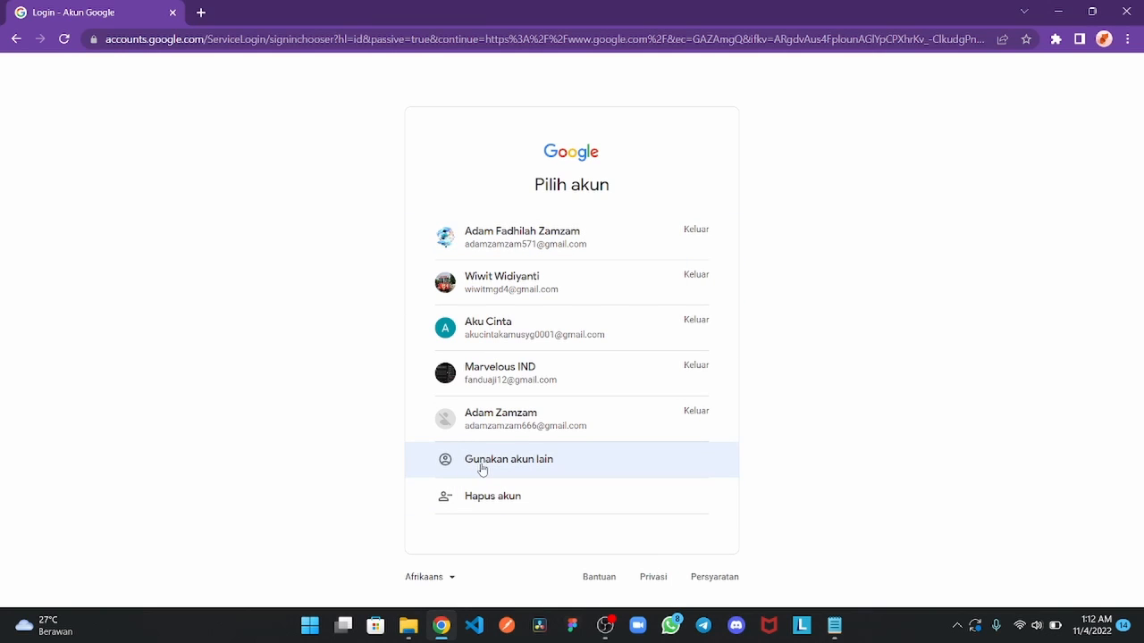
# Choose 'Gunakan akun lain', then start creating a new Google account with 'Buat akun'
pyautogui.click(509, 458)
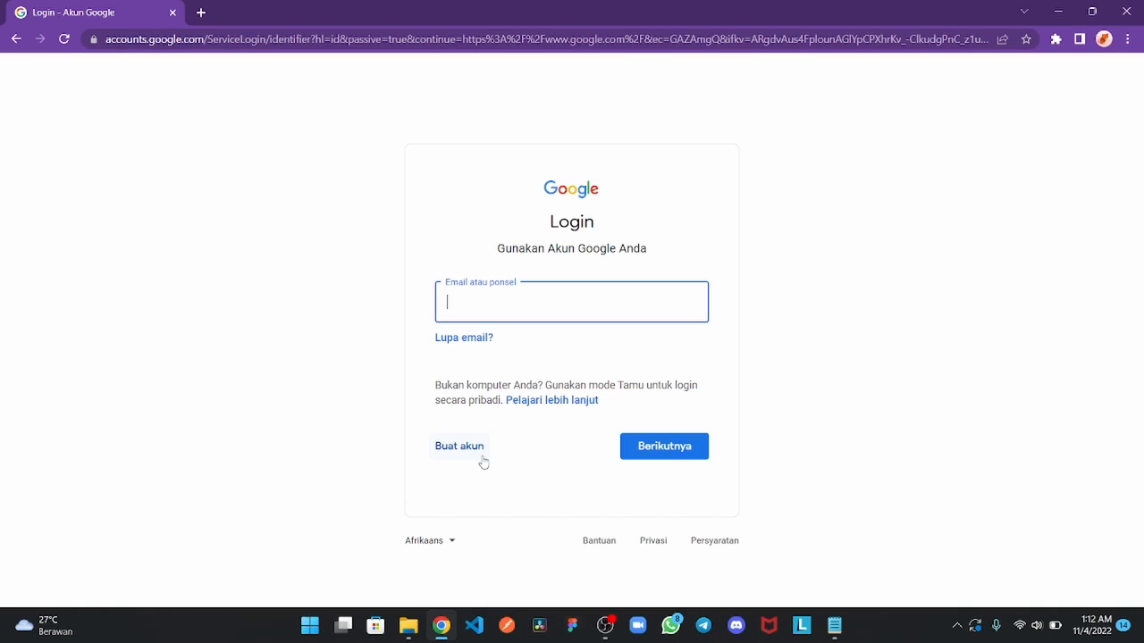
pyautogui.moveTo(482, 342)
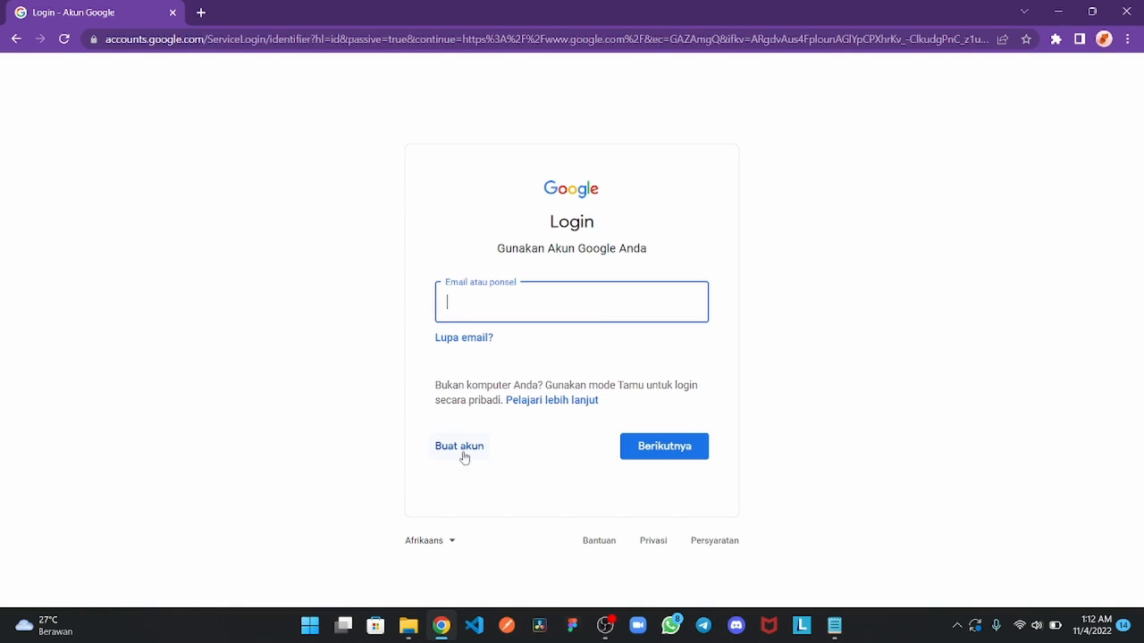
pyautogui.click(459, 446)
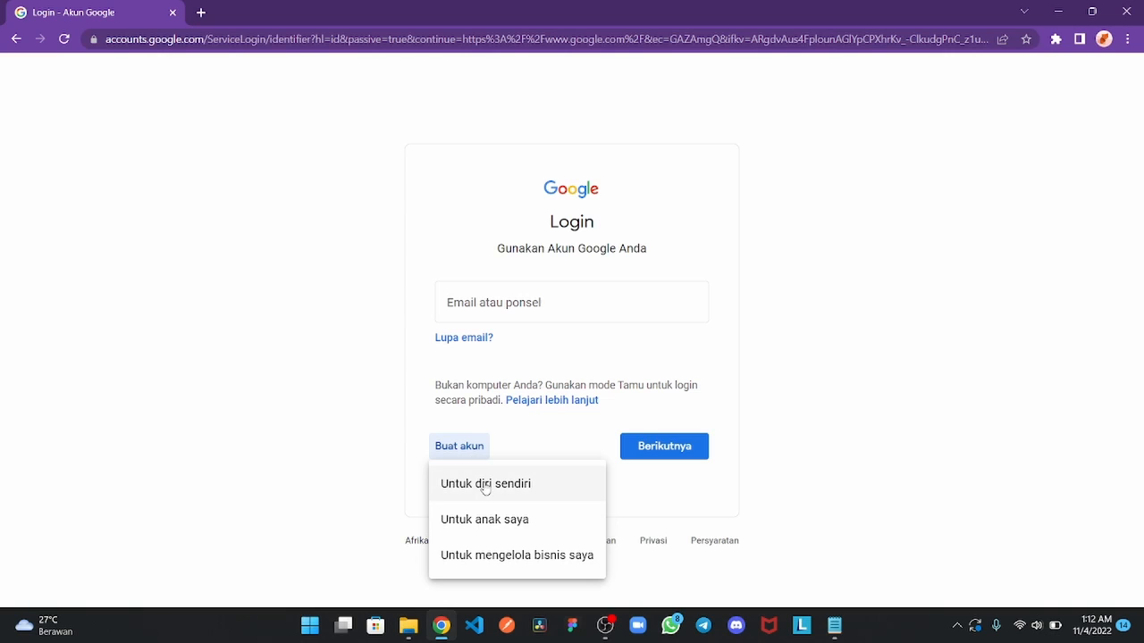
pyautogui.moveTo(455, 502)
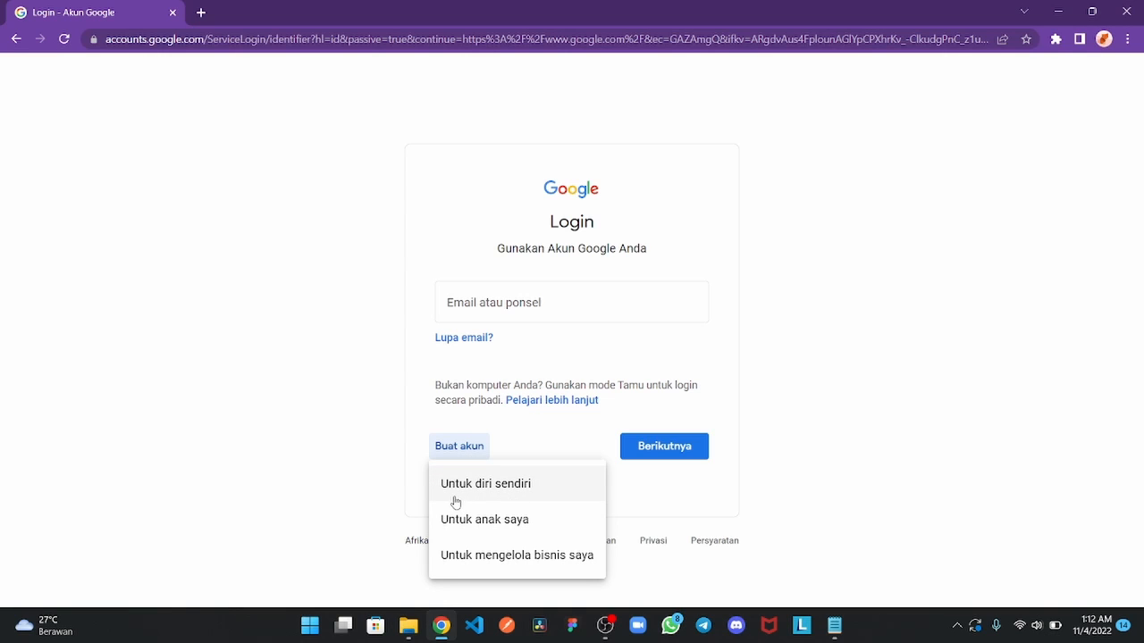
pyautogui.moveTo(415, 384)
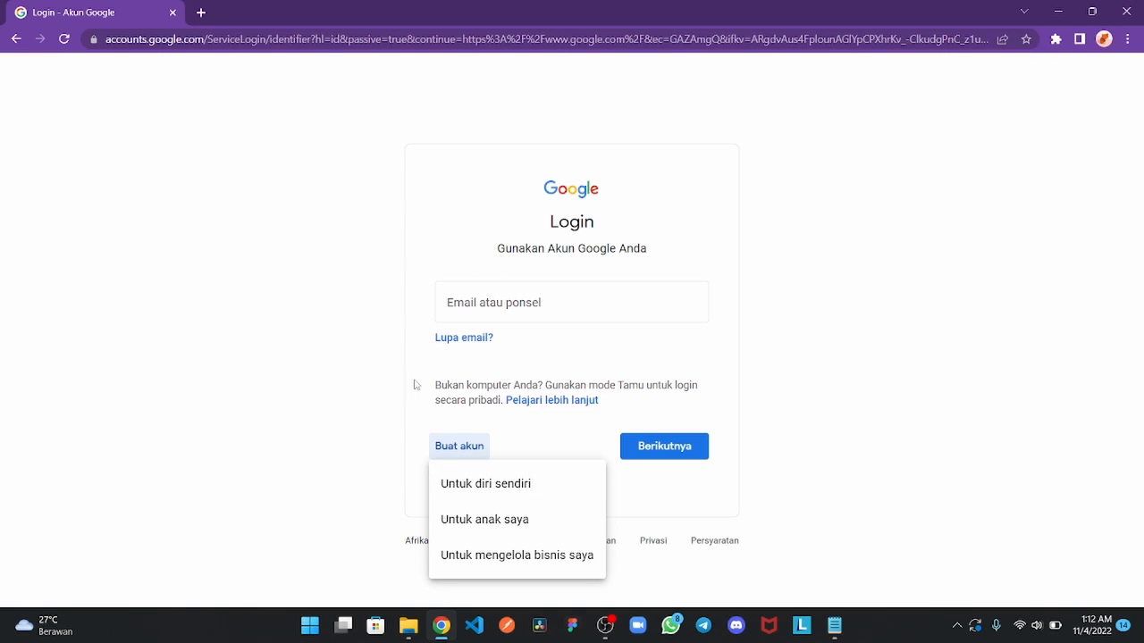
pyautogui.moveTo(480, 535)
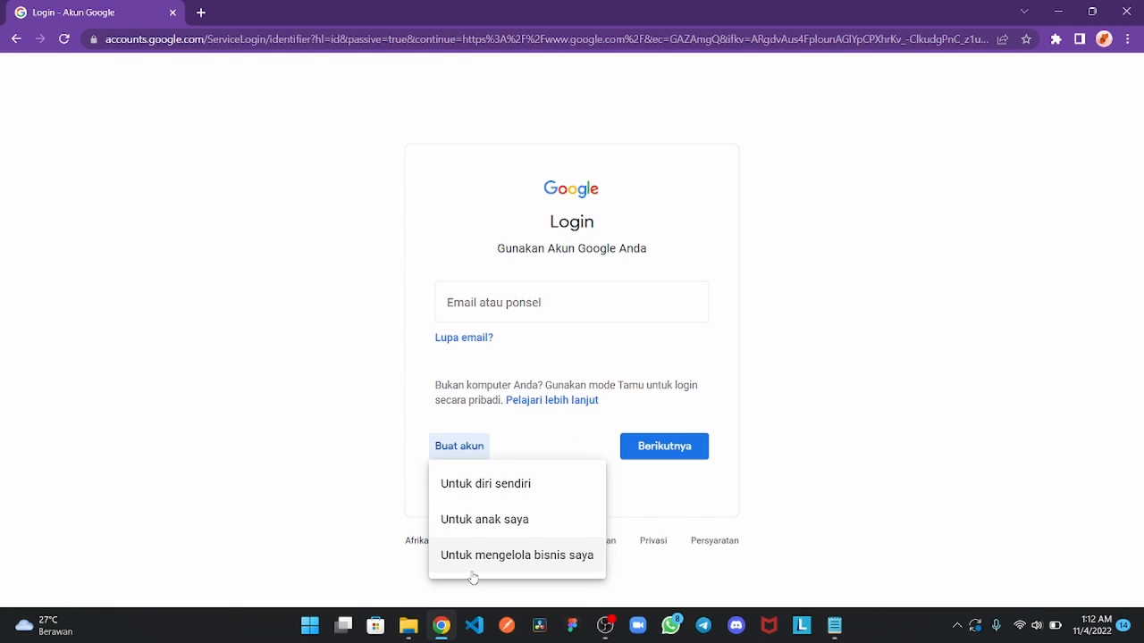
pyautogui.moveTo(462, 461)
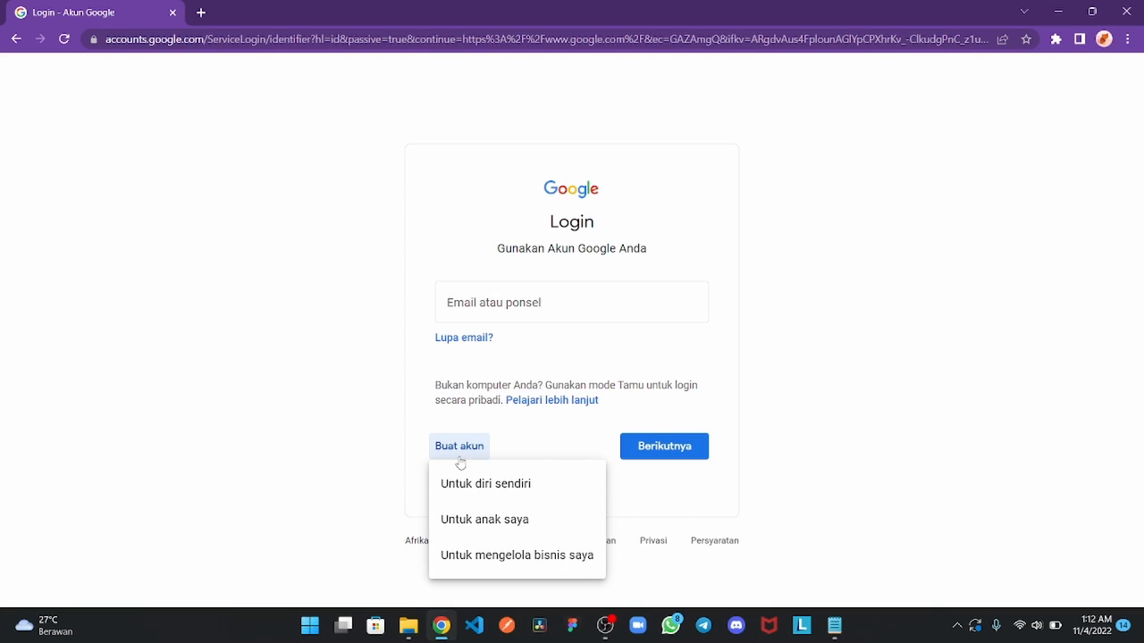
pyautogui.moveTo(420, 496)
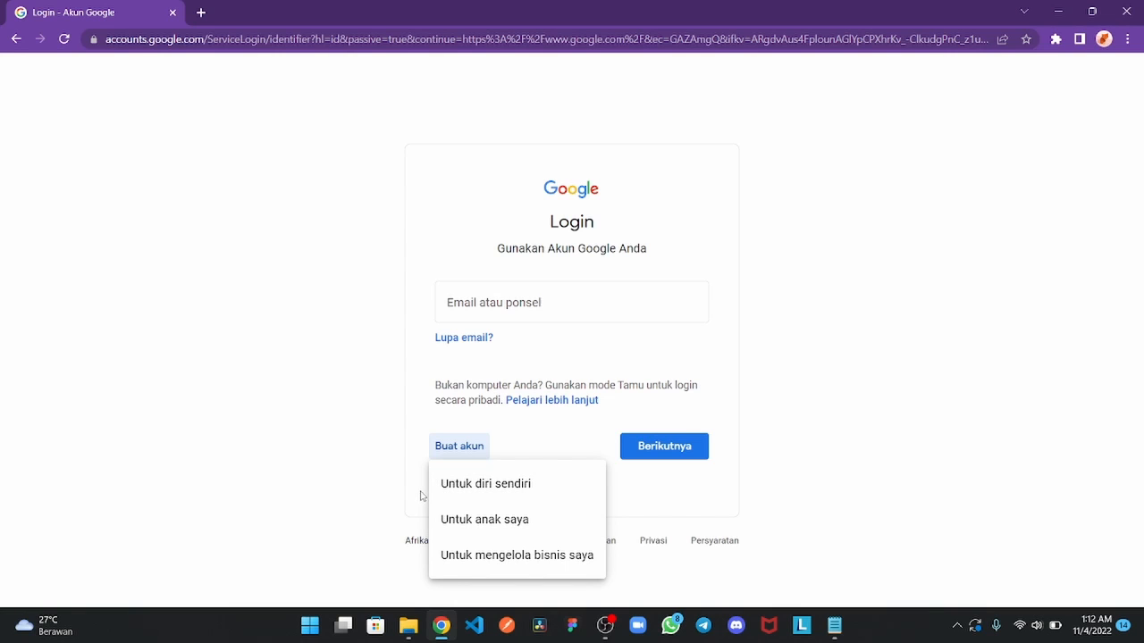
pyautogui.click(485, 484)
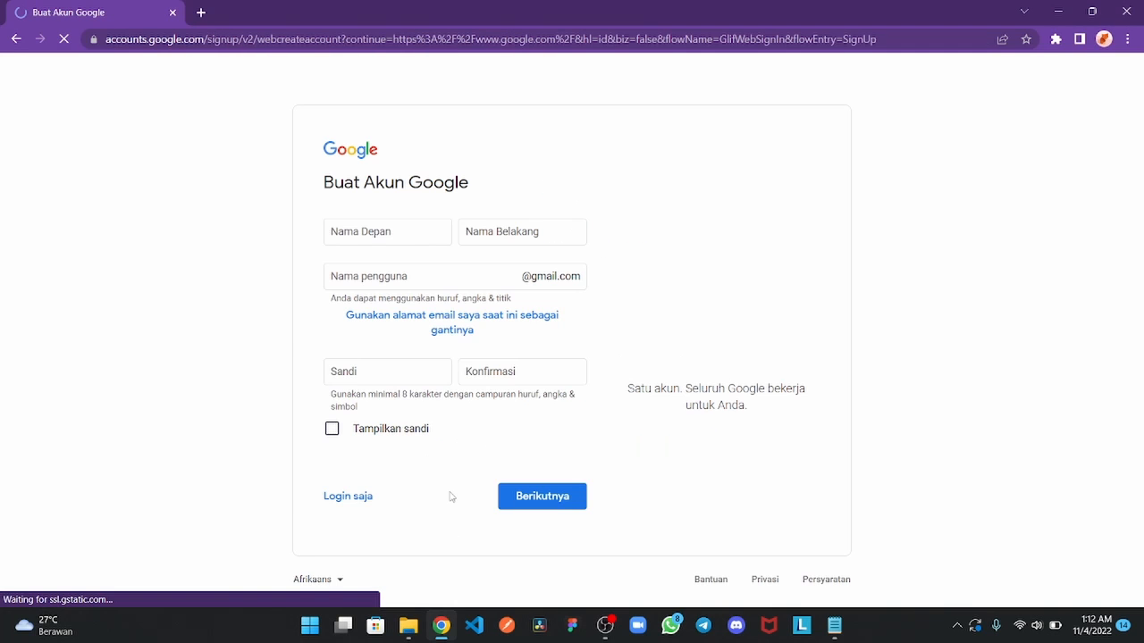
pyautogui.click(387, 232)
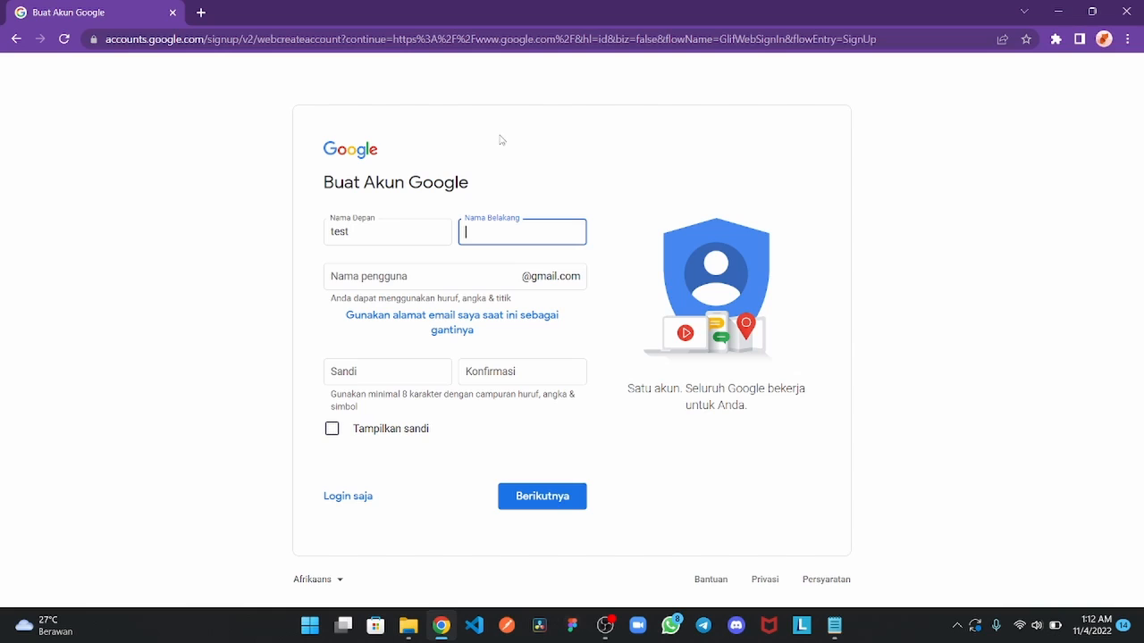
pyautogui.write('m')
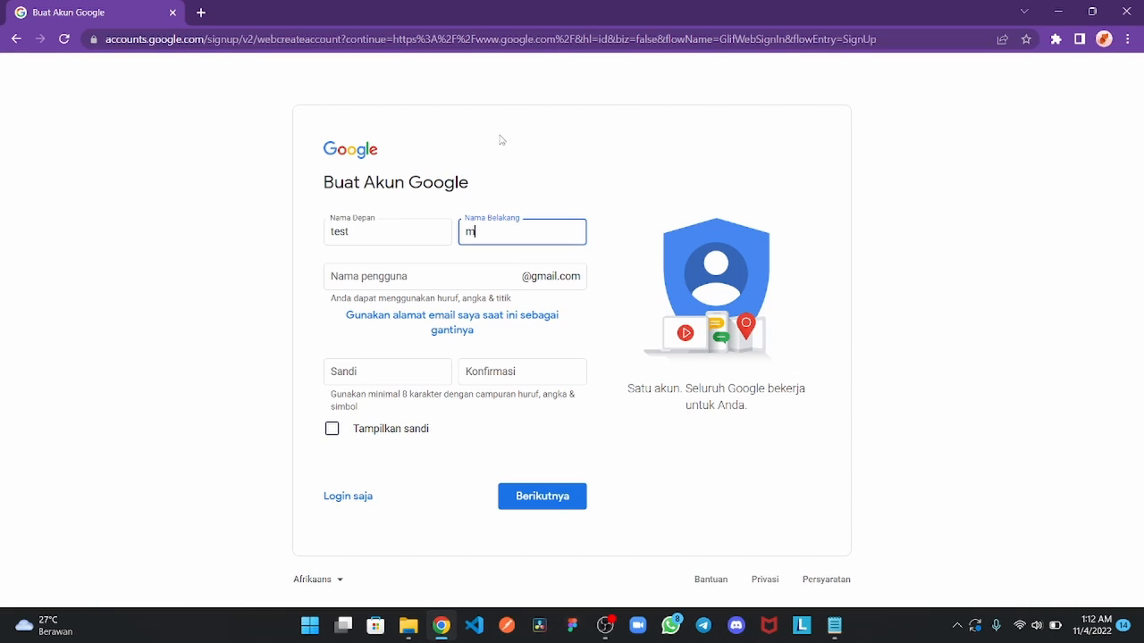
pyautogui.write('akegoo')
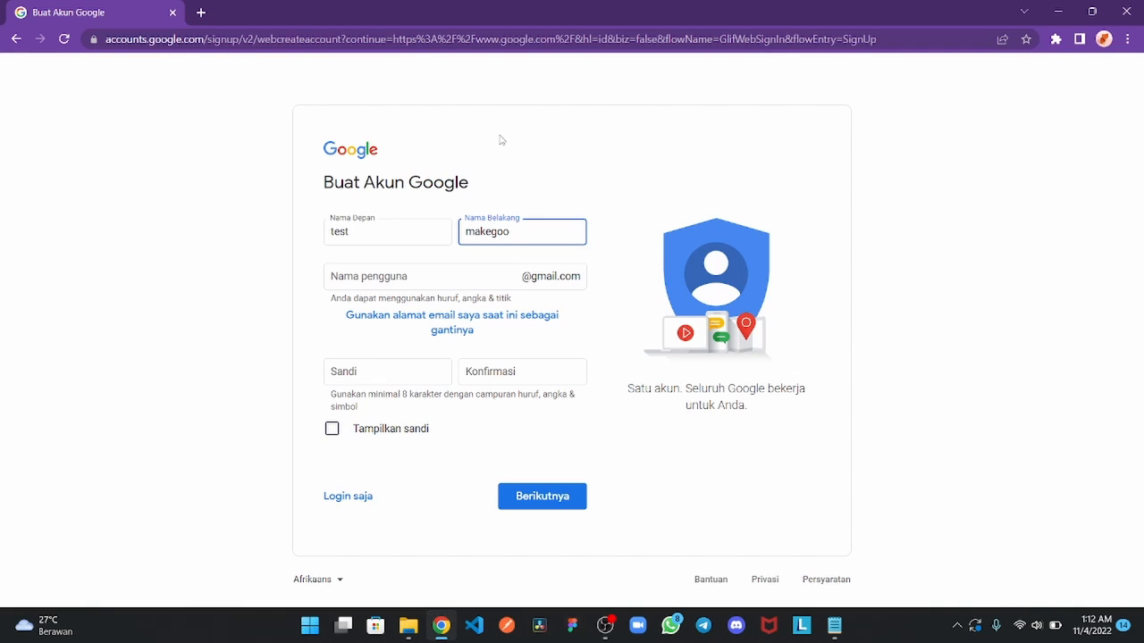
pyautogui.write('gle')
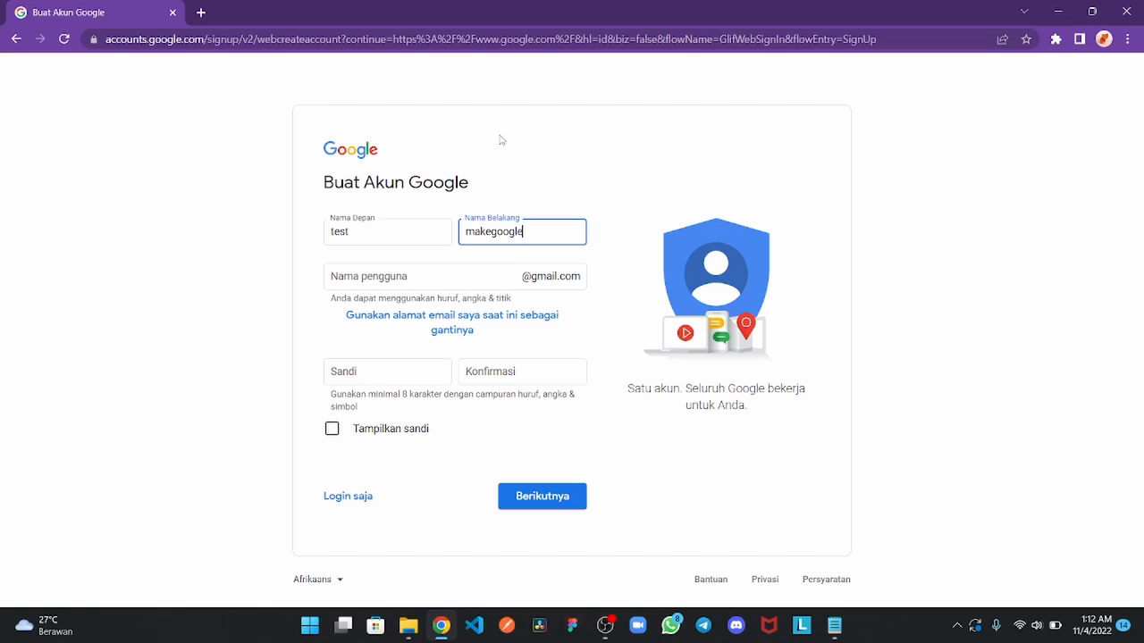
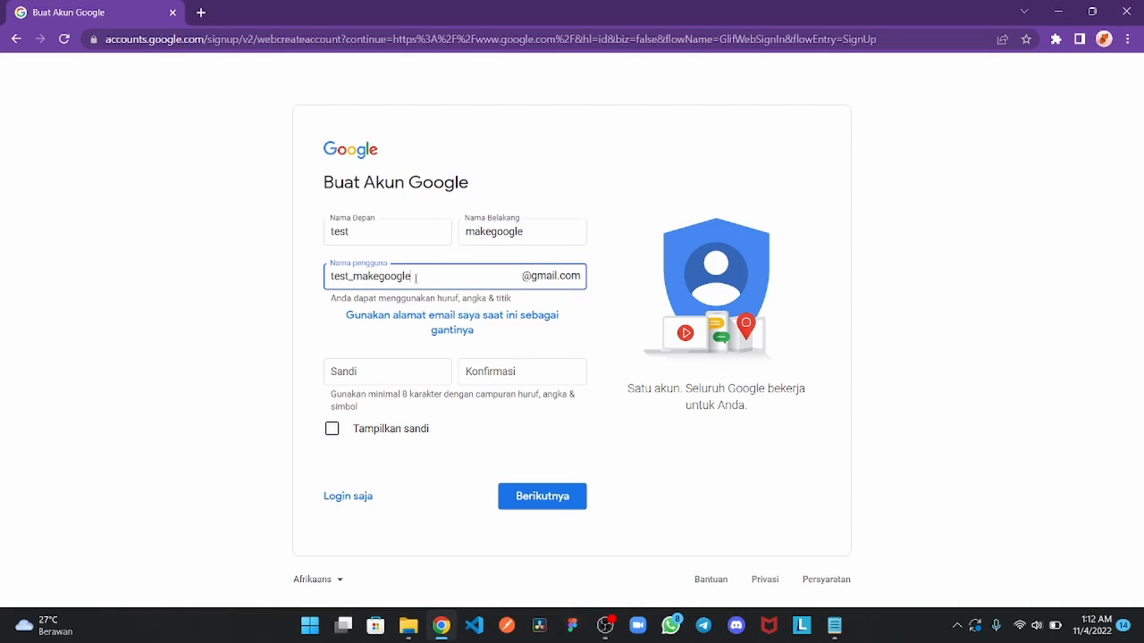
pyautogui.click(387, 374)
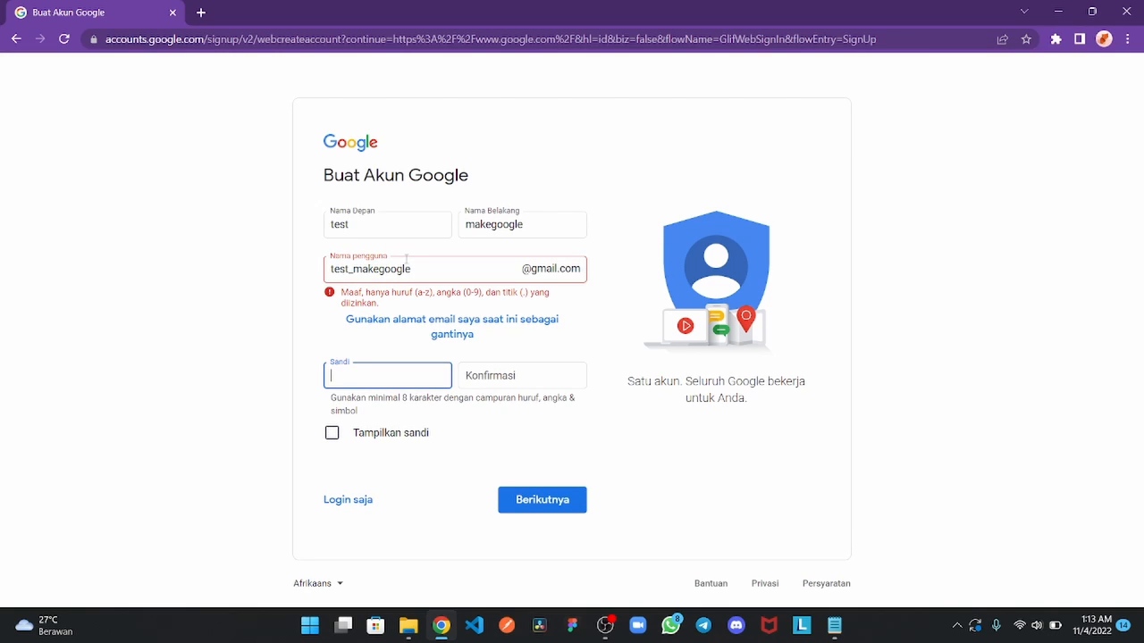
pyautogui.click(433, 269)
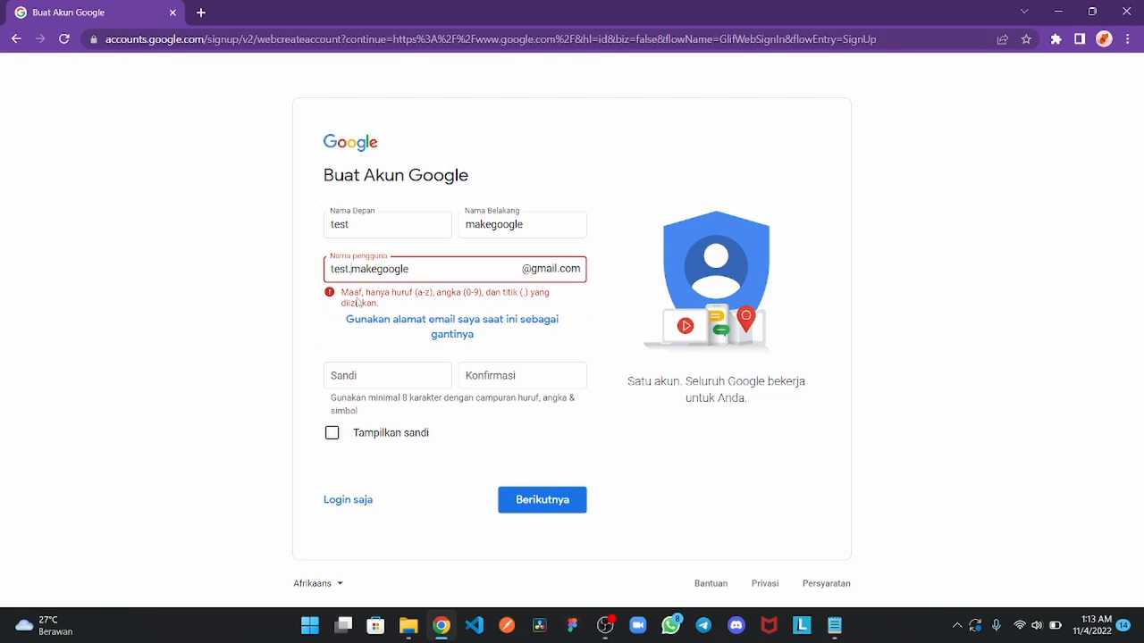
# Replace the last name with makeacc and re-enter a dotted Gmail username
pyautogui.click(451, 326)
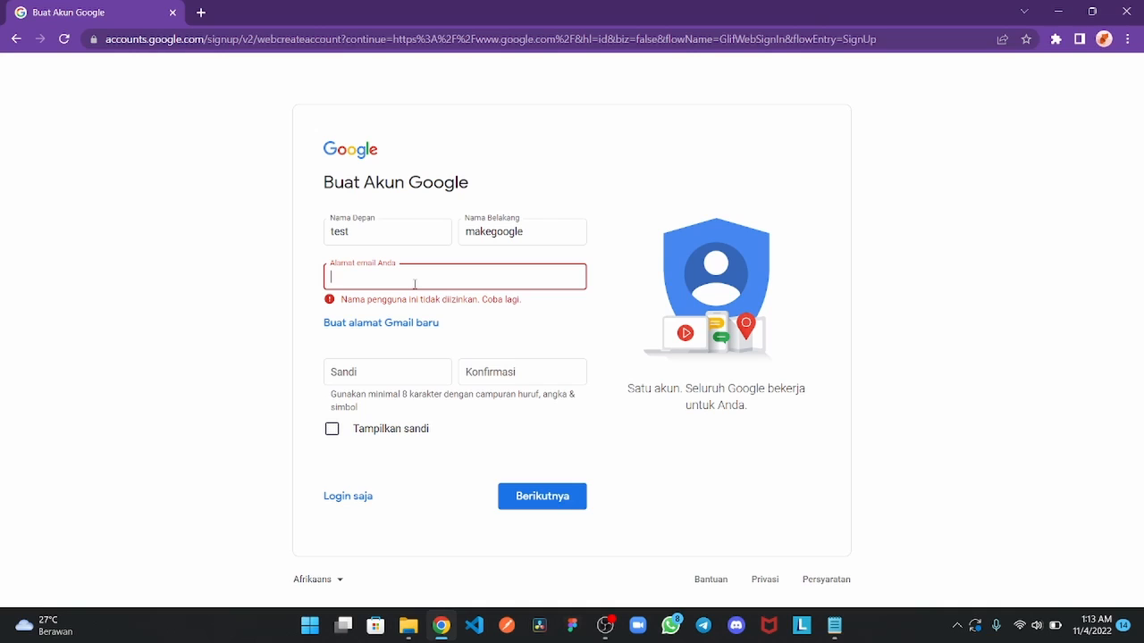
pyautogui.click(521, 231)
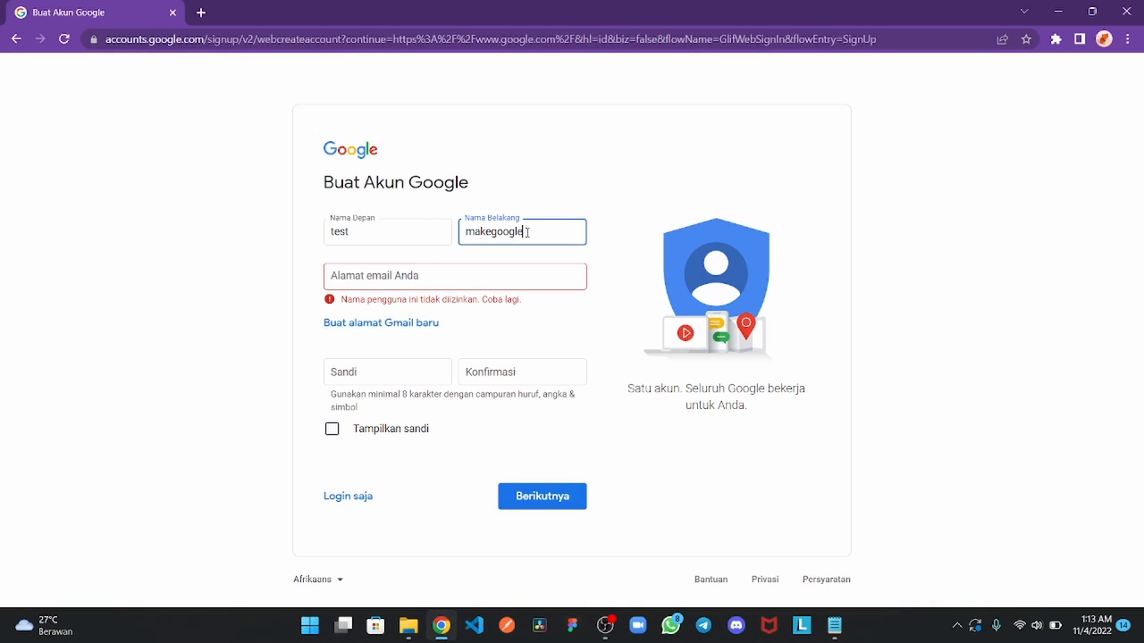
pyautogui.doubleClick(505, 232)
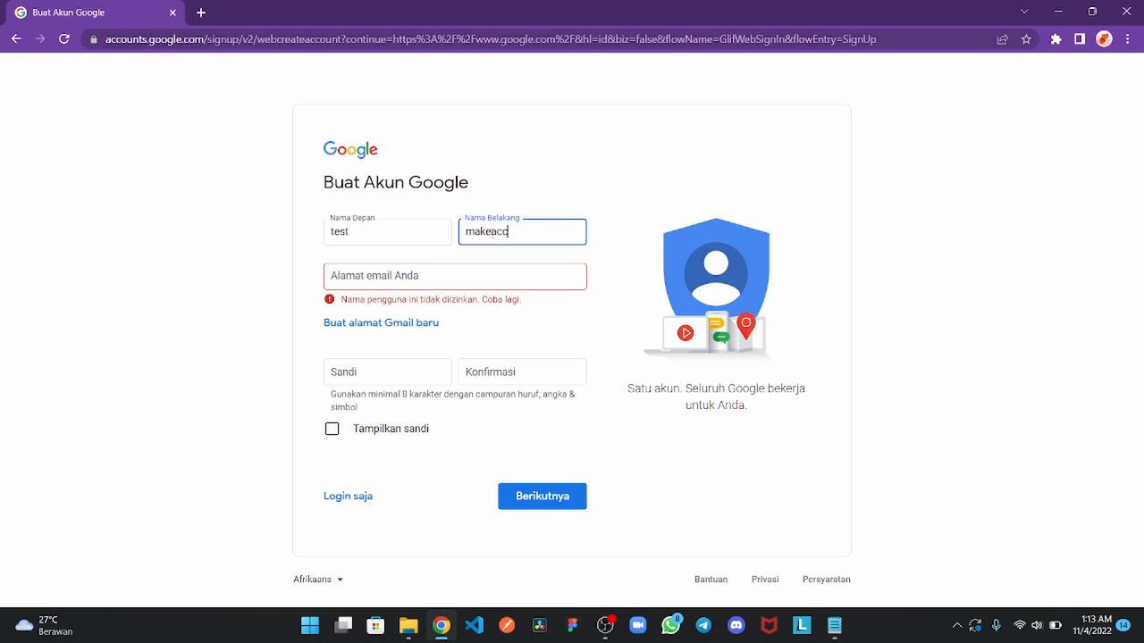
pyautogui.write('test')
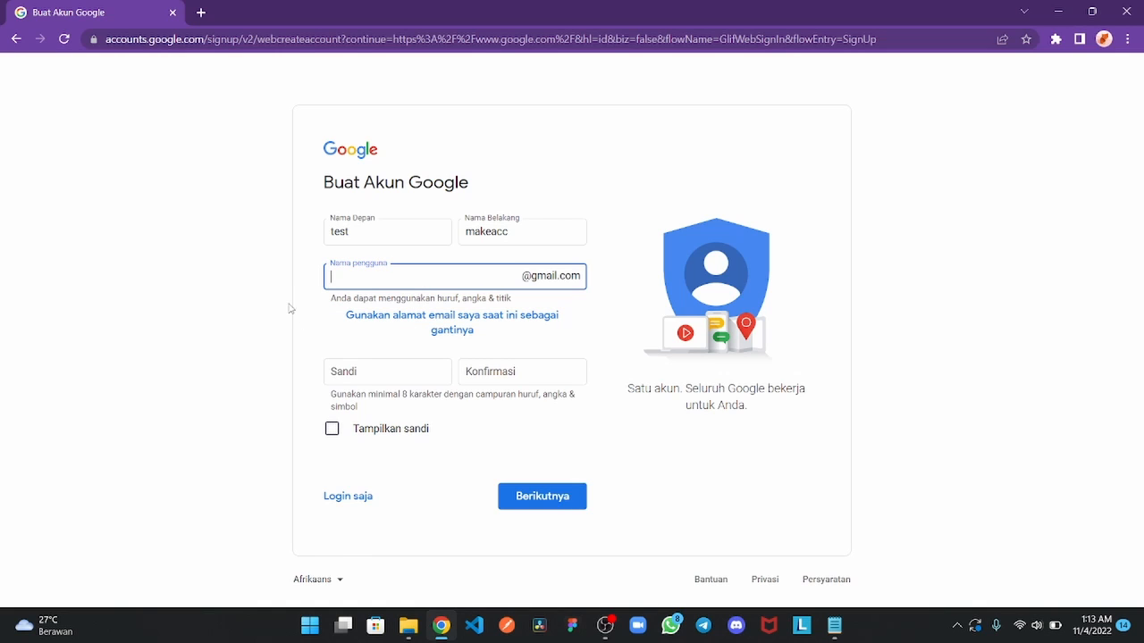
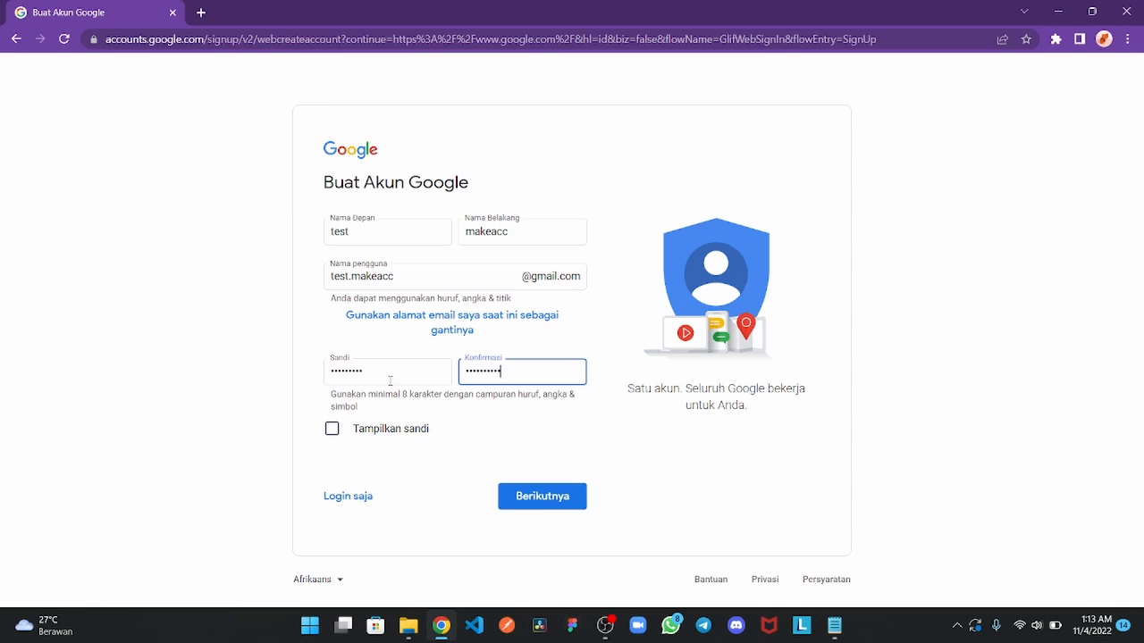
# Re-enter matching, stronger passwords in Sandi and Konfirmasi and submit the form
pyautogui.click(542, 496)
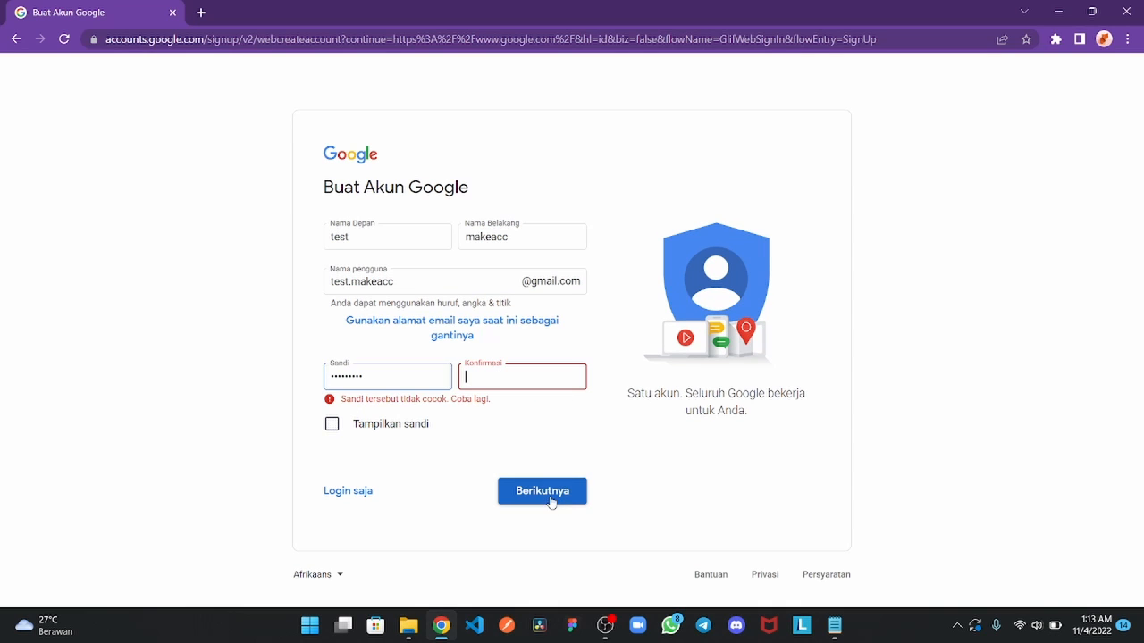
pyautogui.click(387, 375)
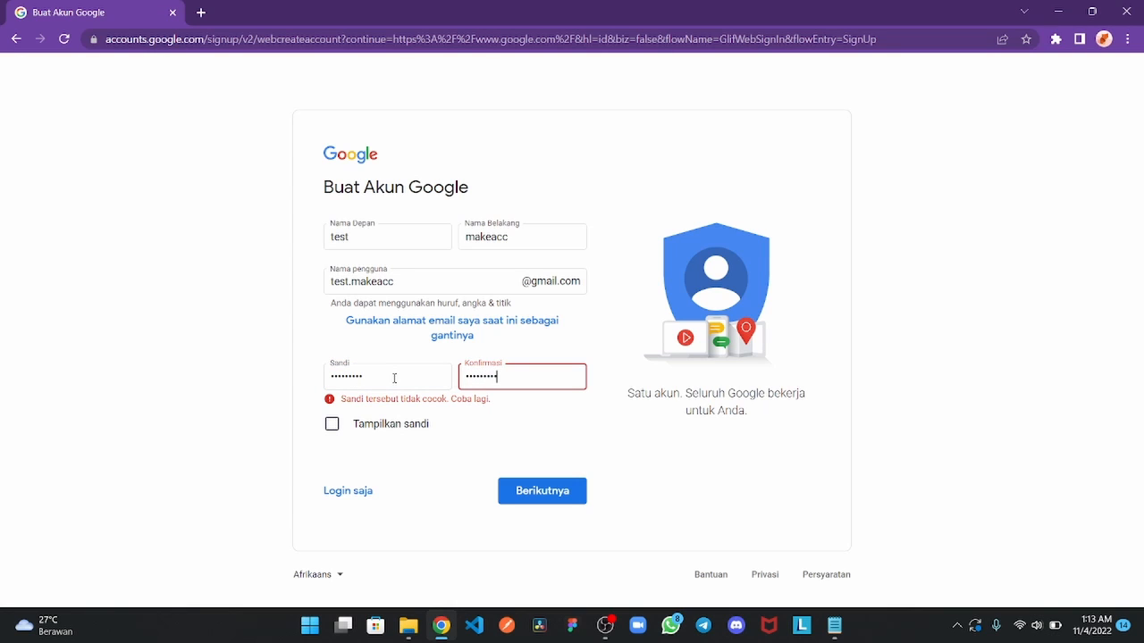
pyautogui.click(541, 491)
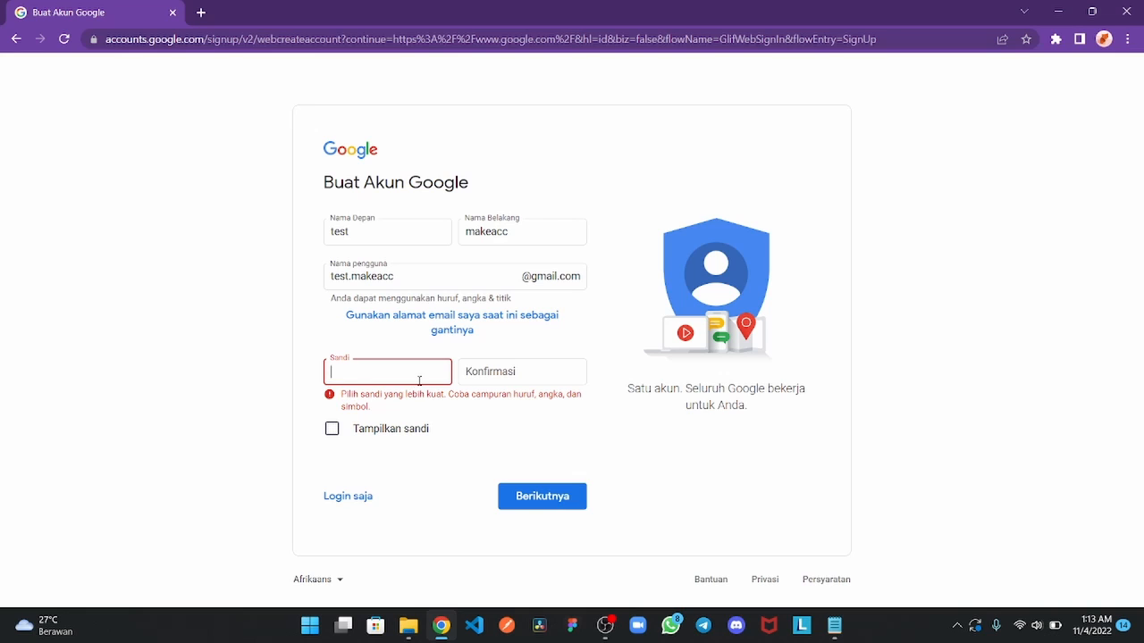
pyautogui.write('password')
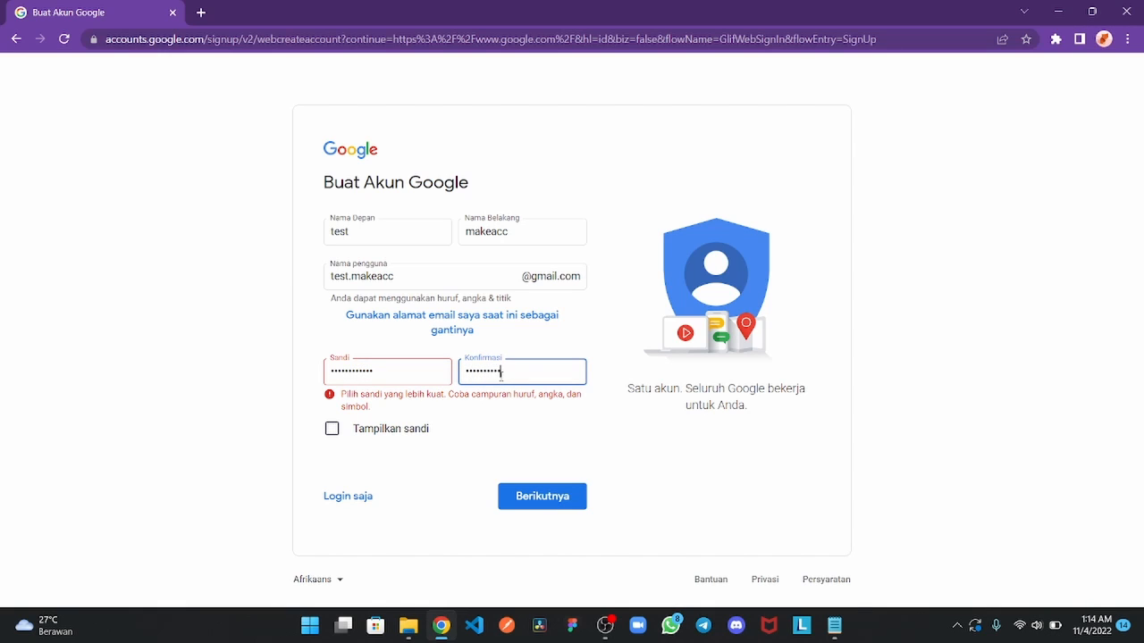
pyautogui.click(542, 496)
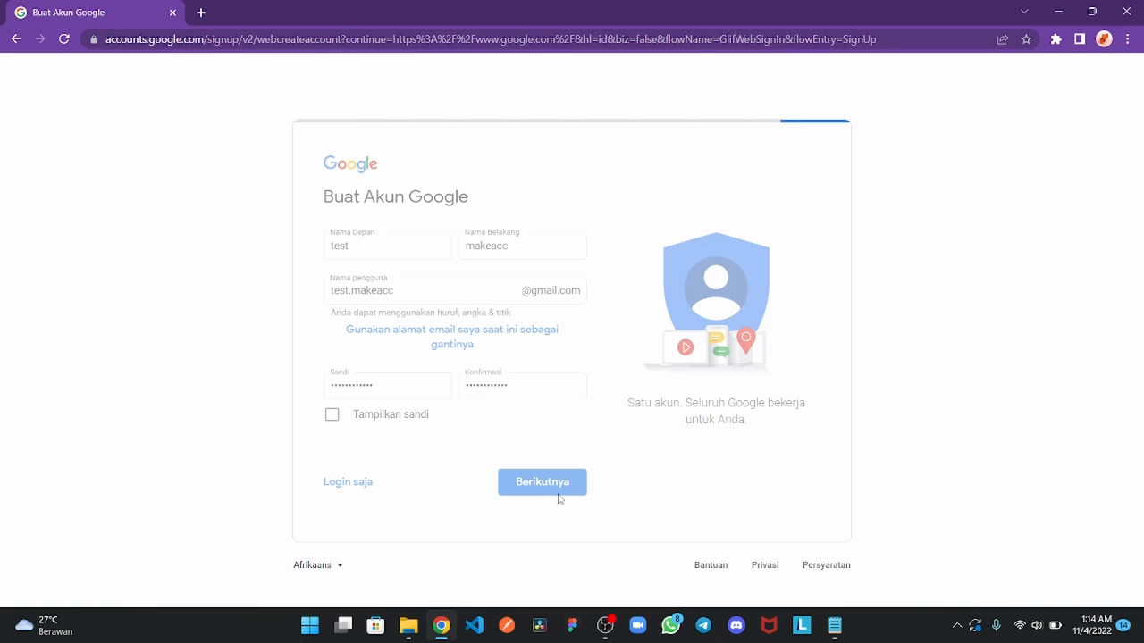
# Skip phone and recovery email, enter birth date 01 Januari 2000, gender Pria, and submit
pyautogui.click(542, 481)
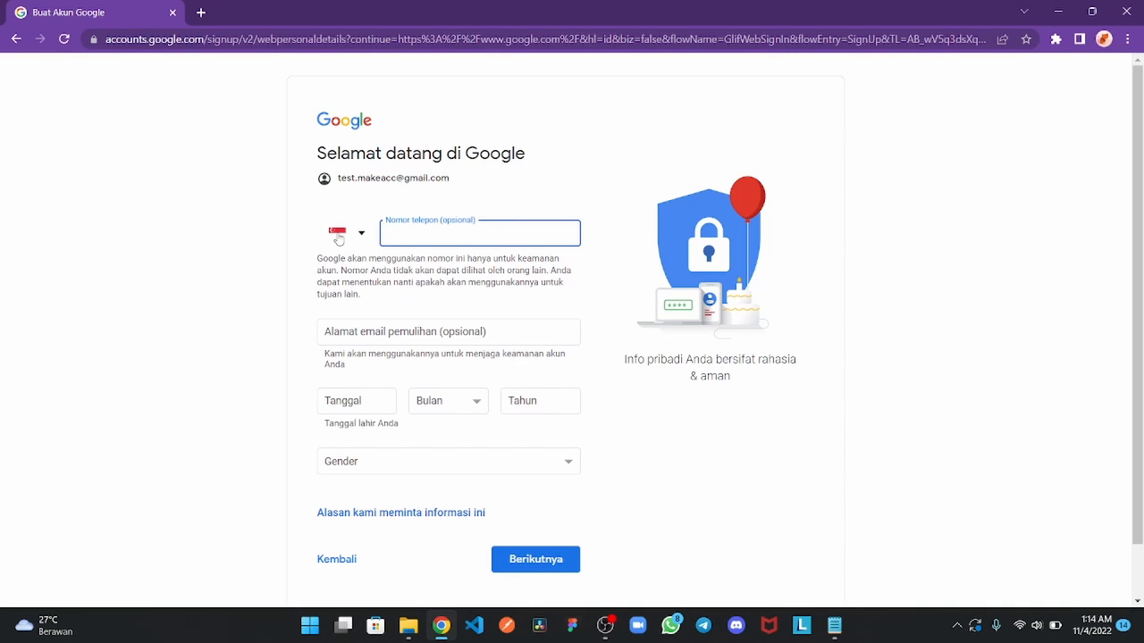
pyautogui.click(448, 331)
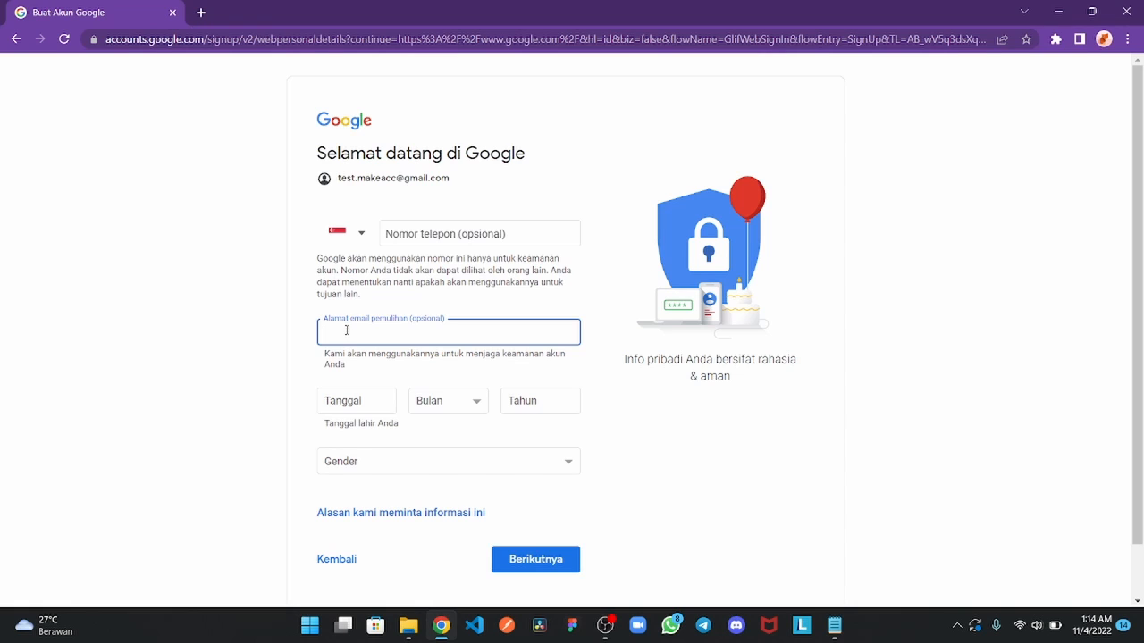
pyautogui.moveTo(378, 325)
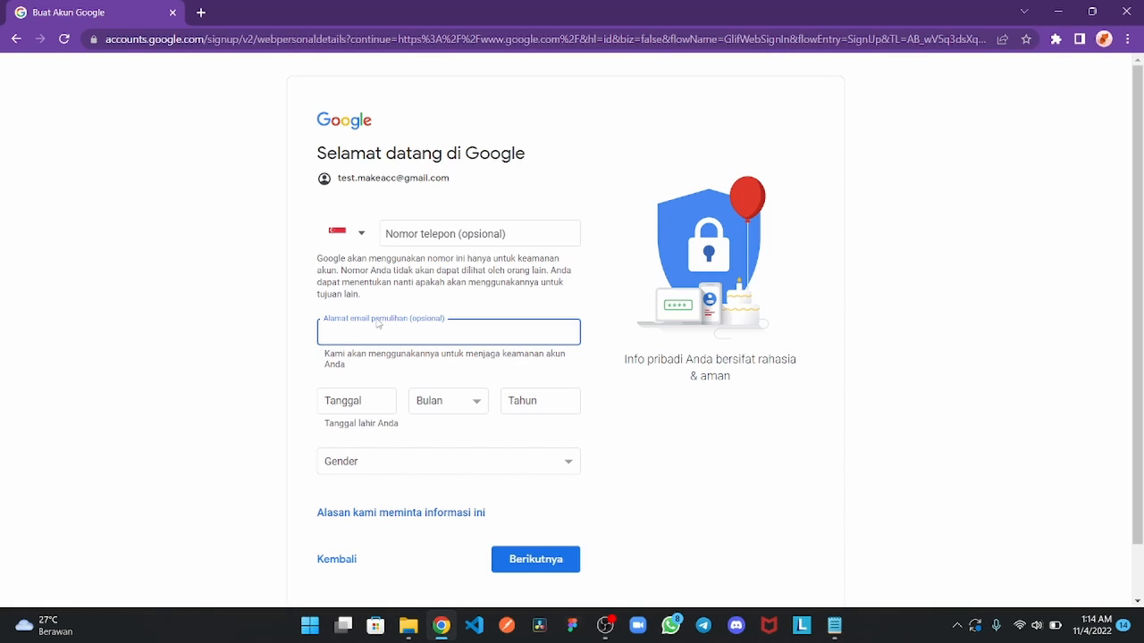
pyautogui.click(356, 401)
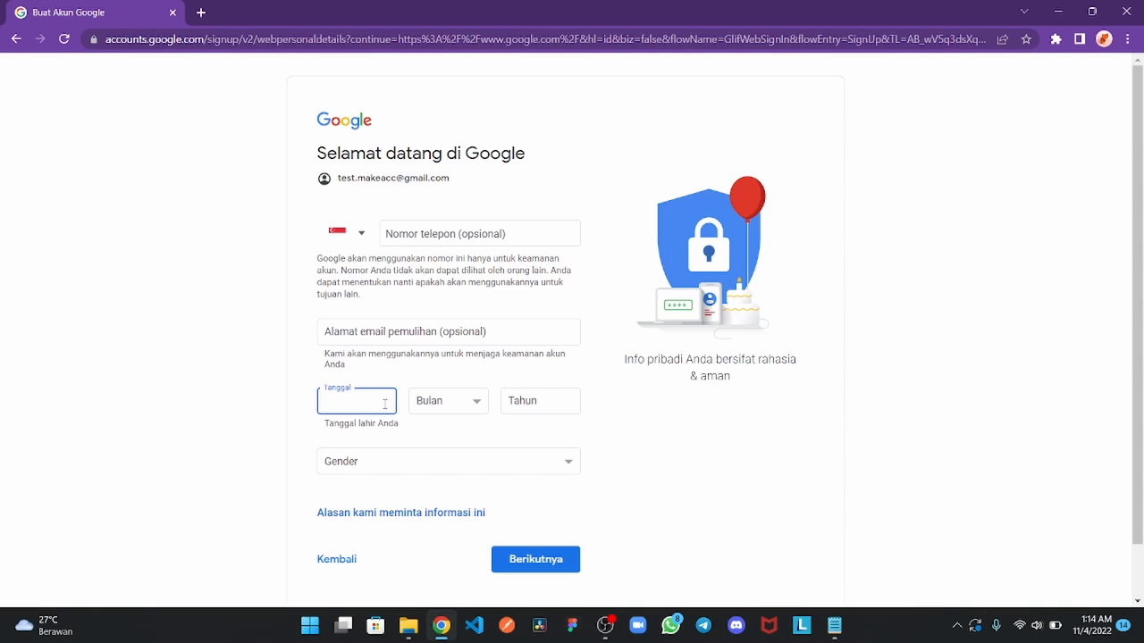
pyautogui.write('01')
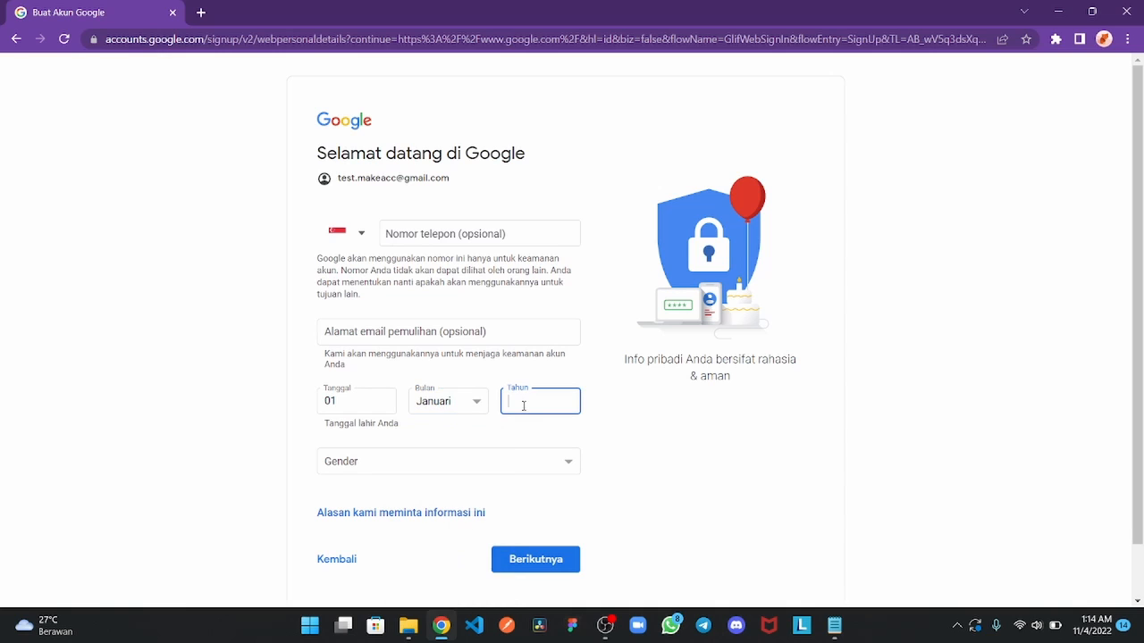
pyautogui.write('2000')
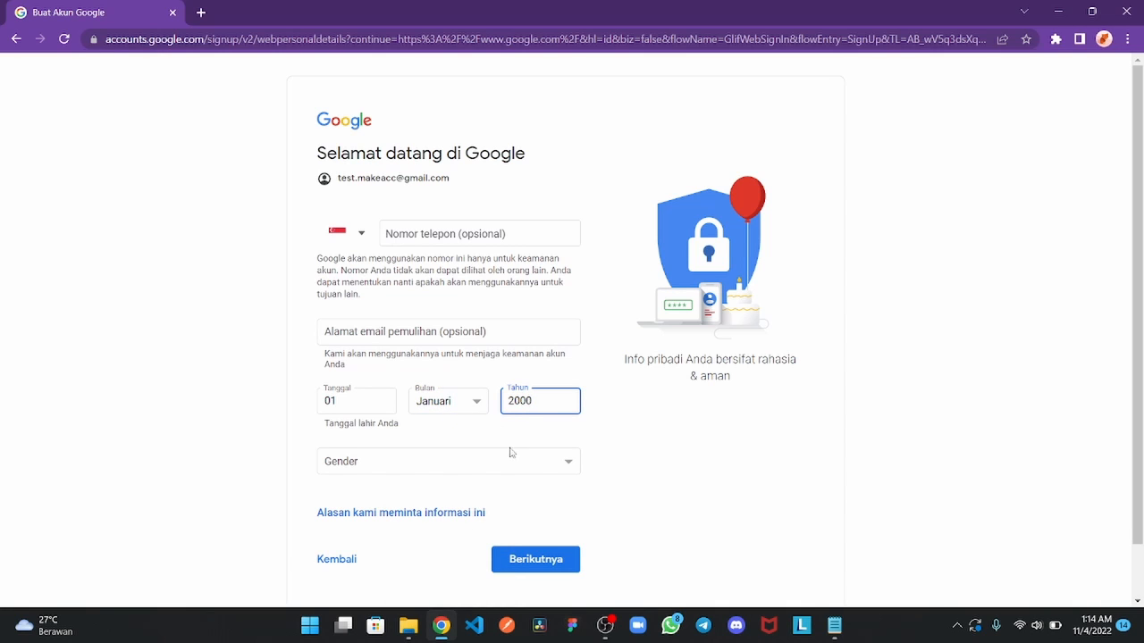
pyautogui.click(447, 462)
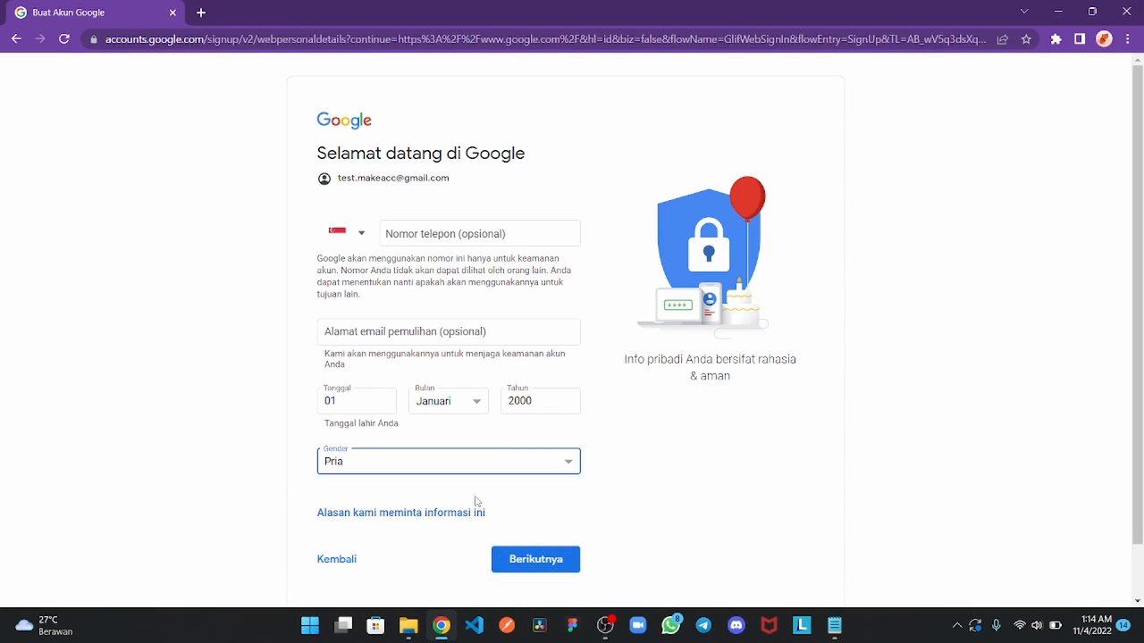
pyautogui.click(535, 558)
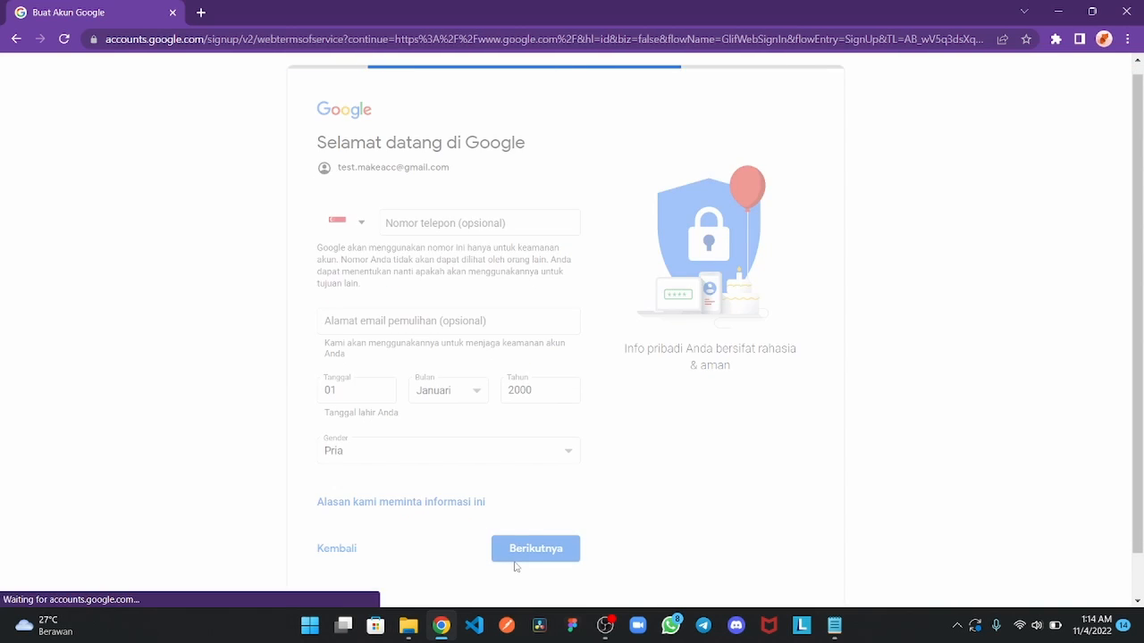
# Scroll to the bottom of Privasi dan Persyaratan and accept with 'Saya setuju'
pyautogui.click(536, 548)
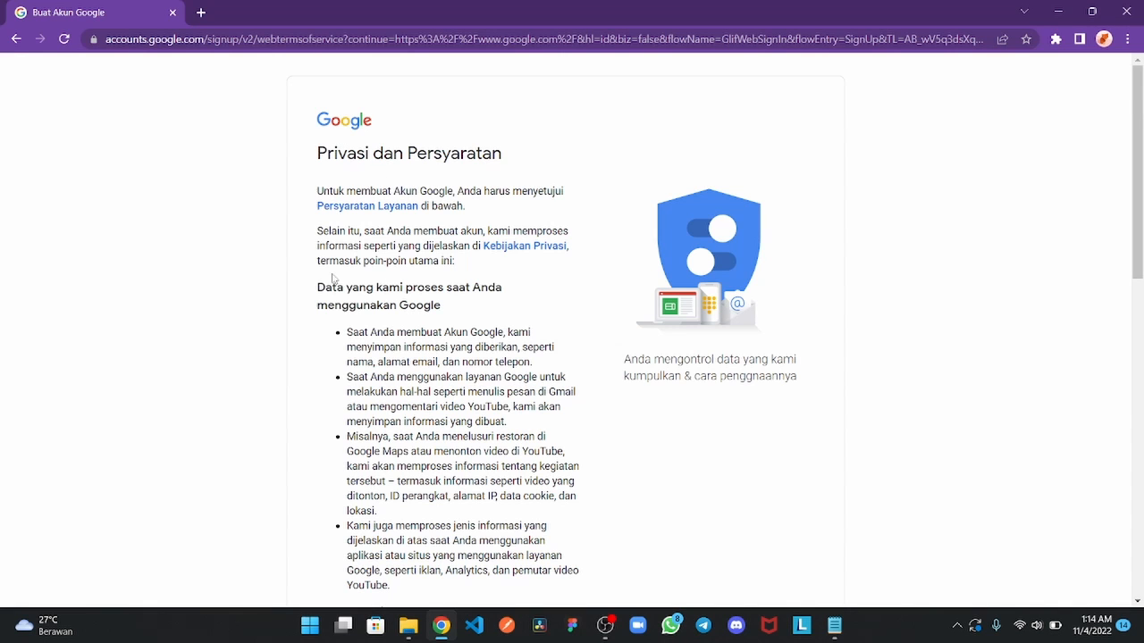
pyautogui.moveTo(420, 302)
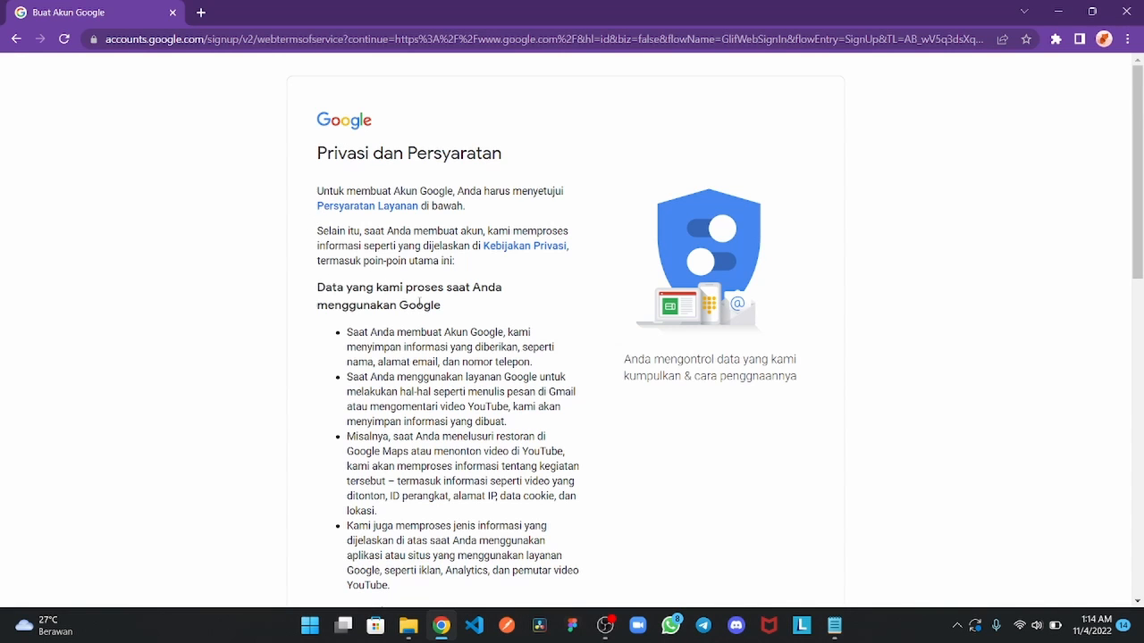
pyautogui.scroll(-3)
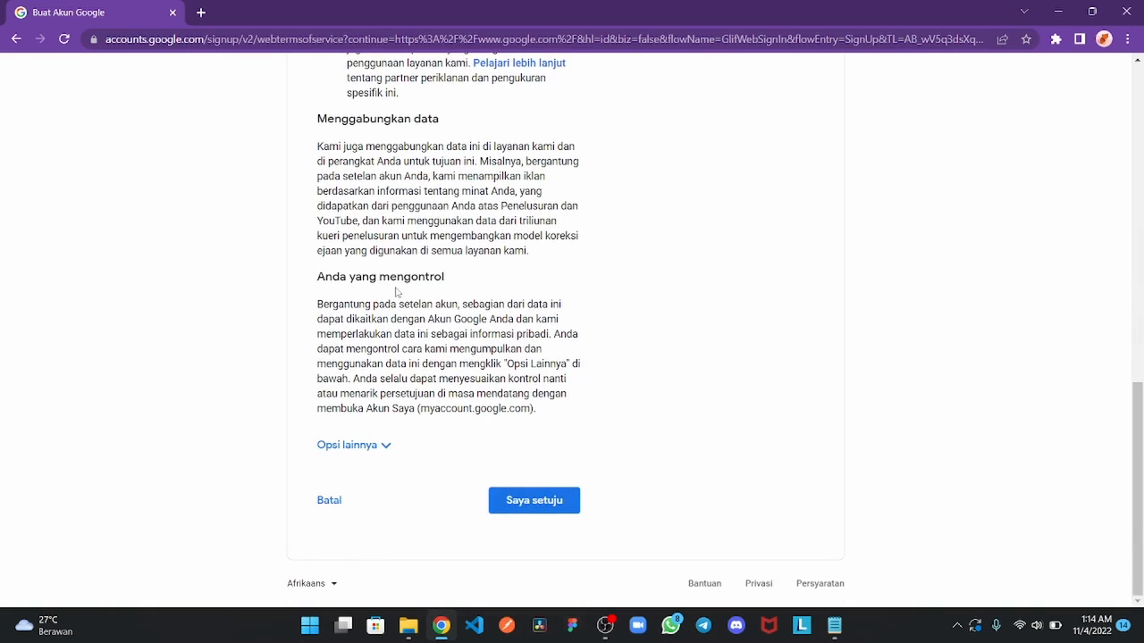
pyautogui.scroll(-3)
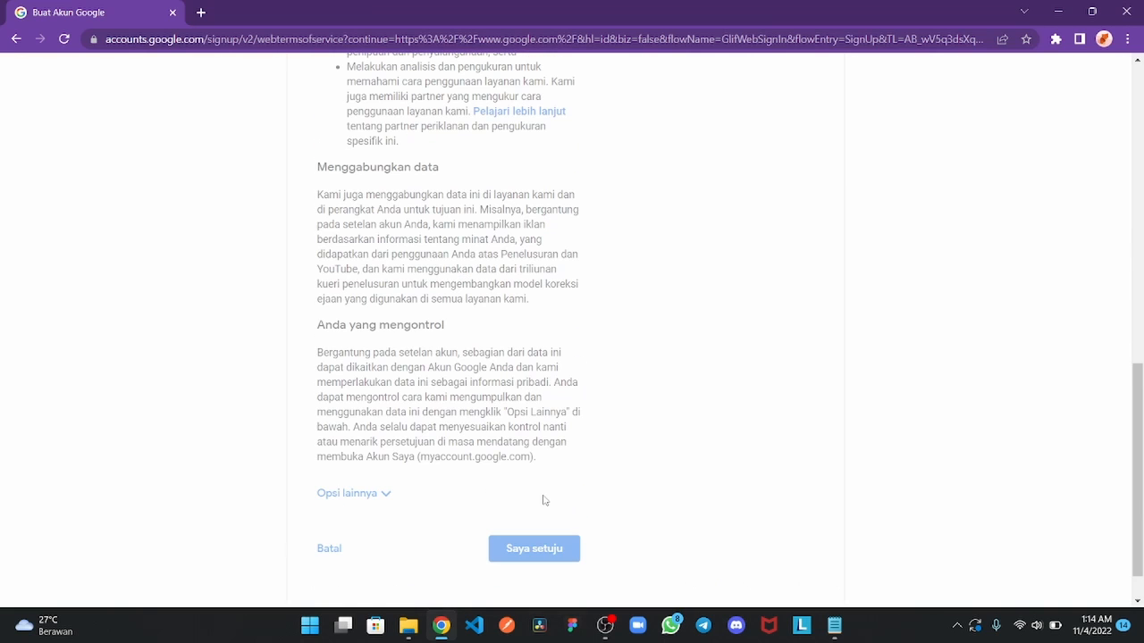
pyautogui.click(534, 548)
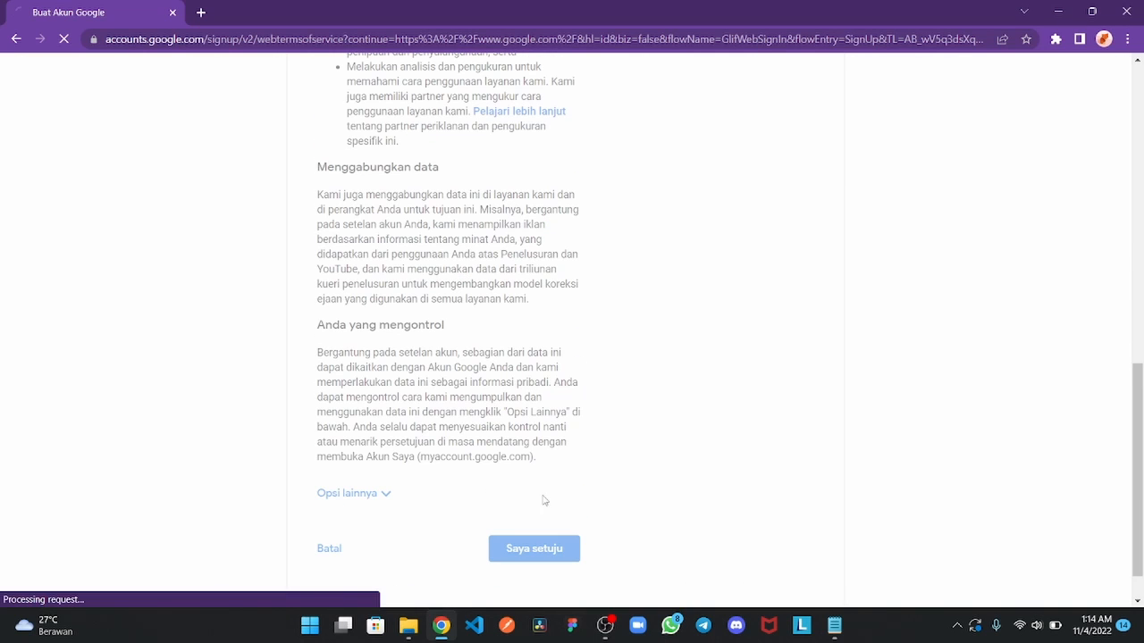
pyautogui.click(533, 548)
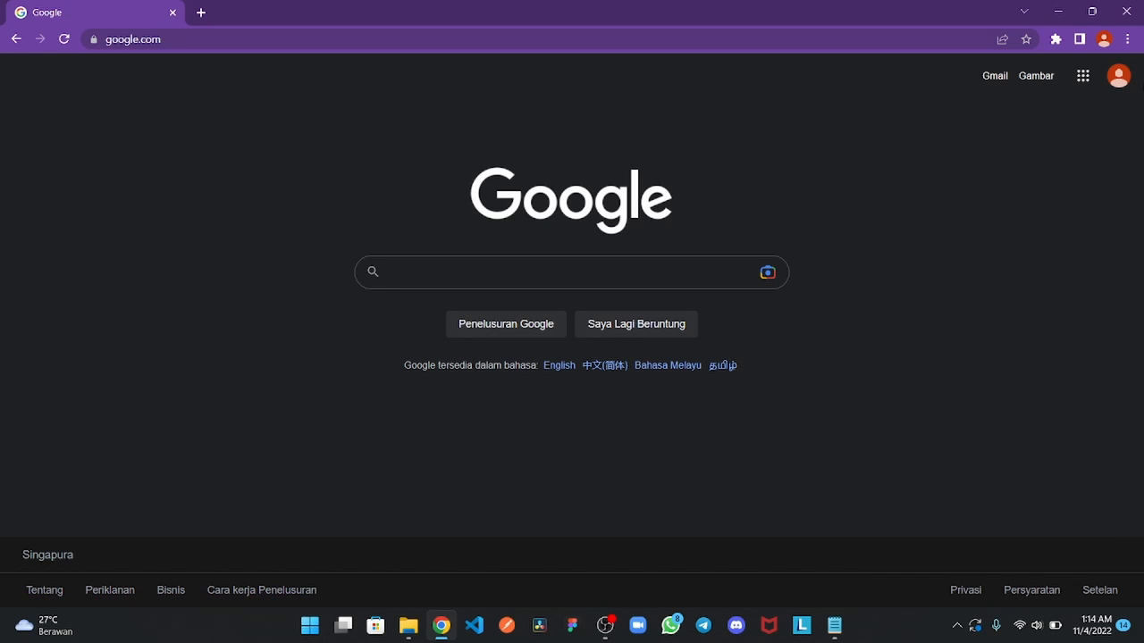
# Check the signed-in test makeacc account from the profile avatar, then close the overview
pyautogui.click(1118, 75)
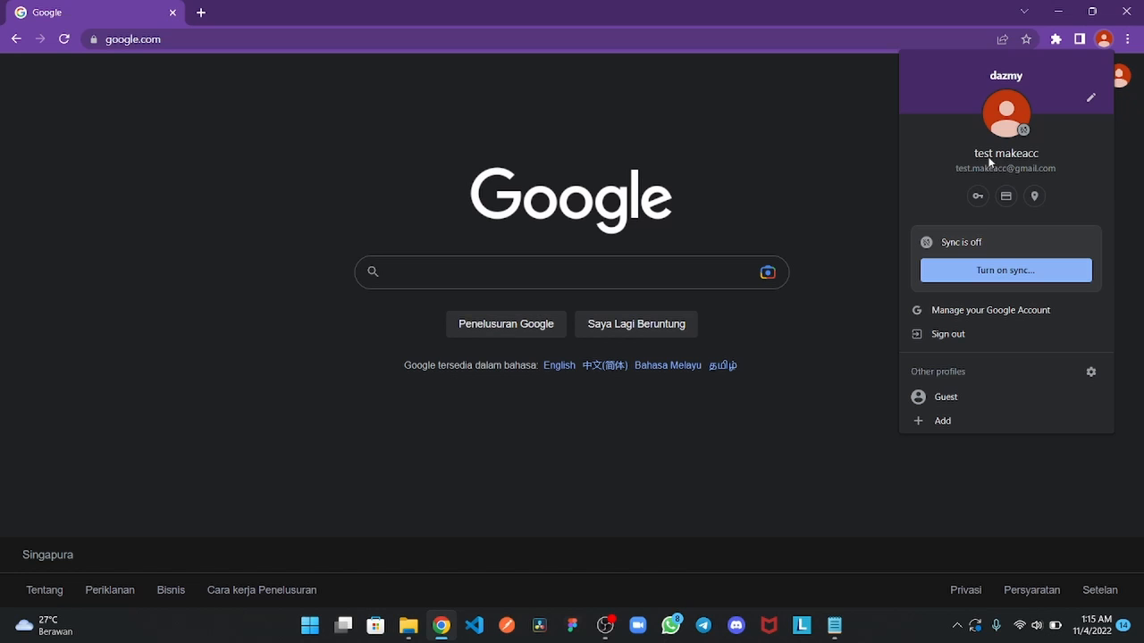
pyautogui.moveTo(800, 133)
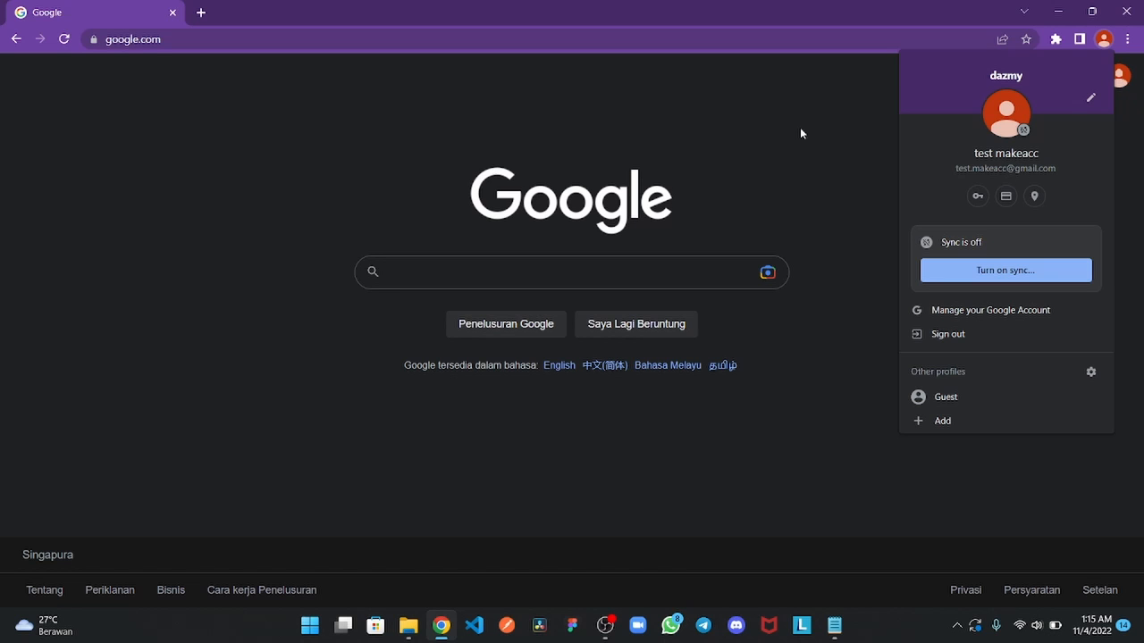
pyautogui.click(200, 13)
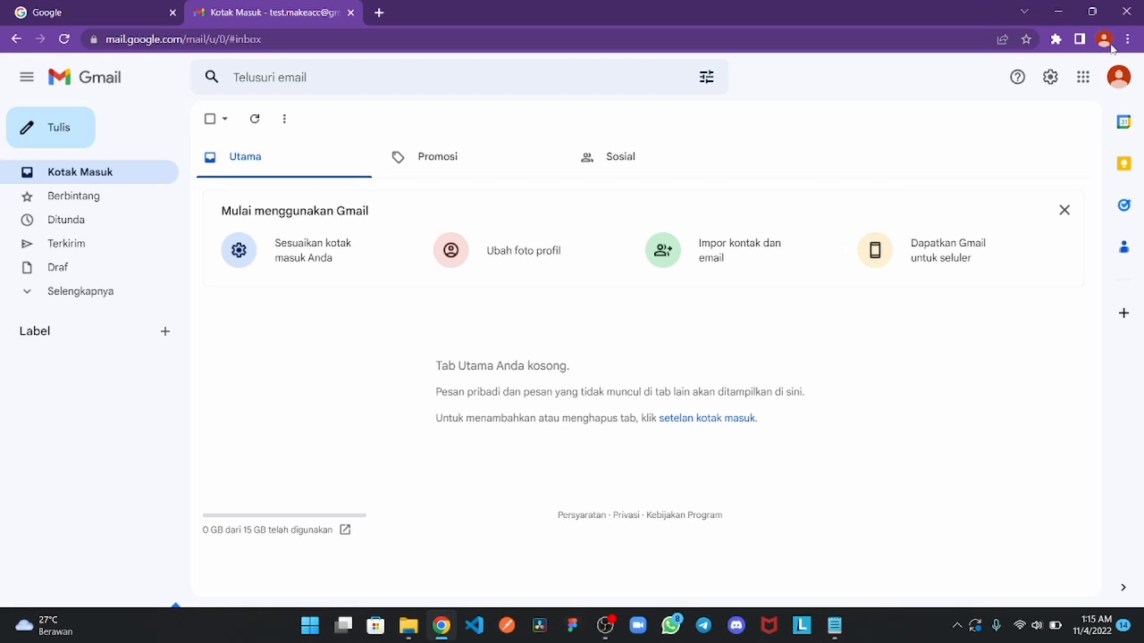
pyautogui.click(1104, 40)
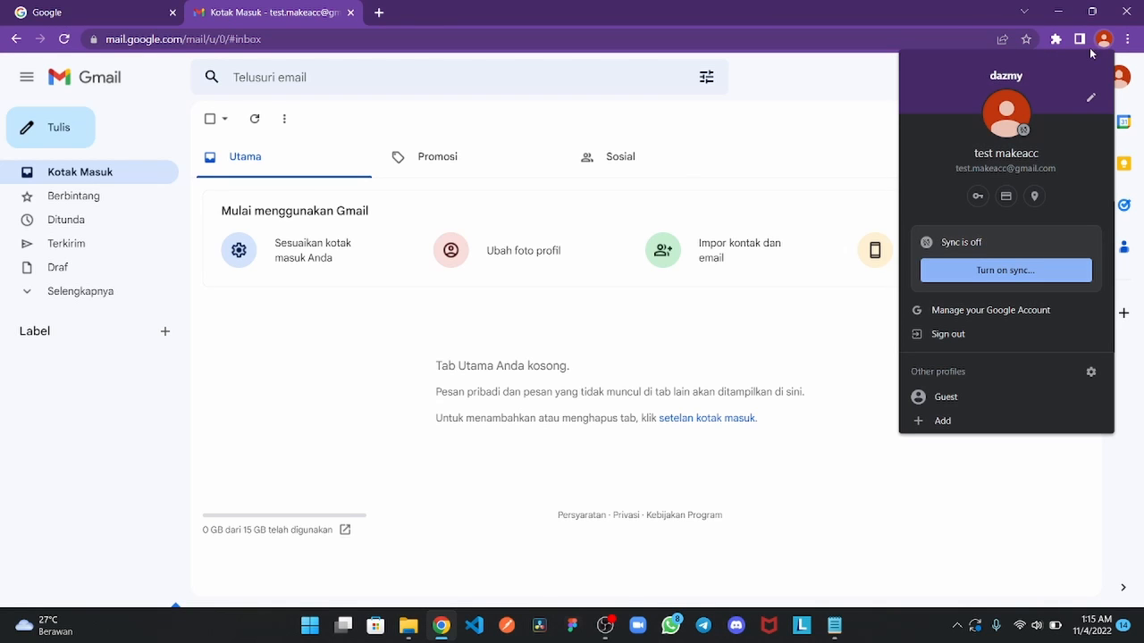
pyautogui.click(789, 174)
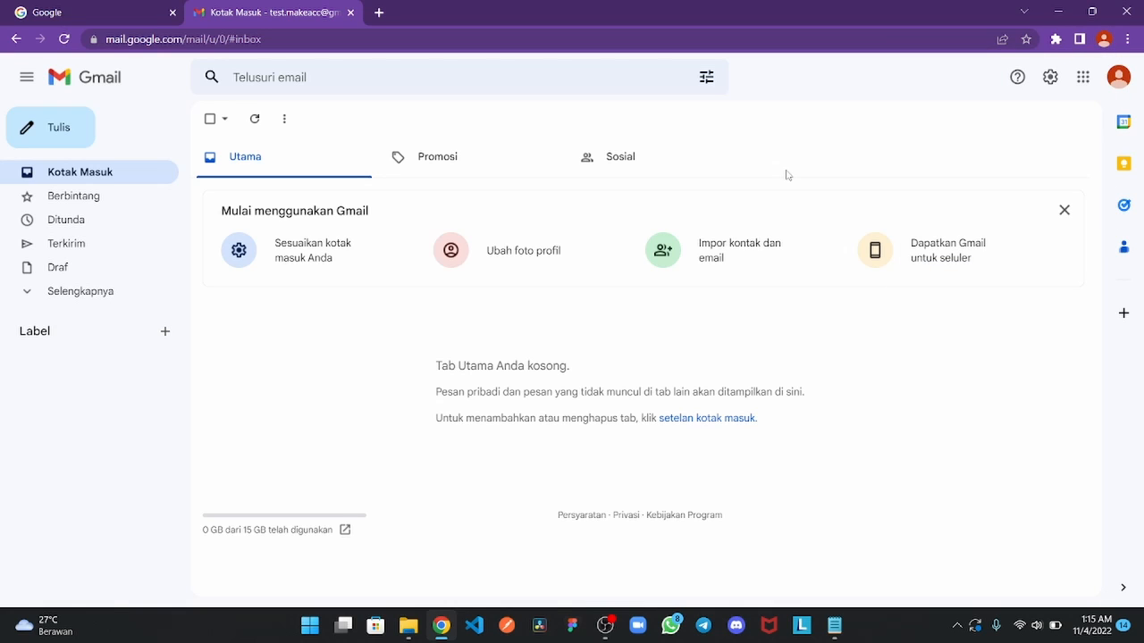
pyautogui.moveTo(783, 162)
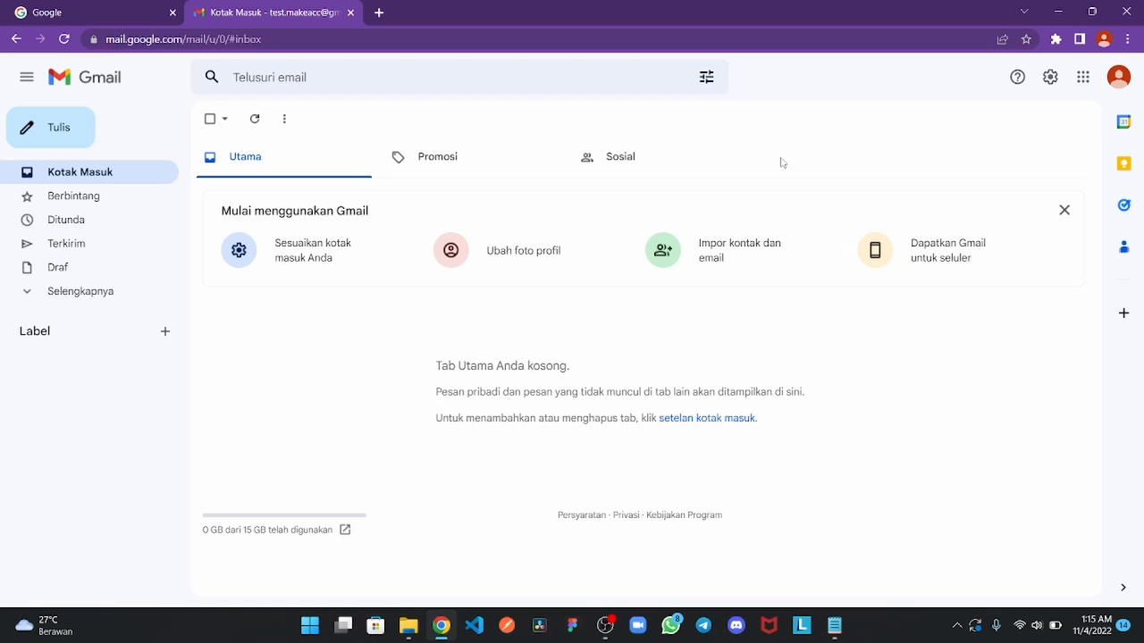